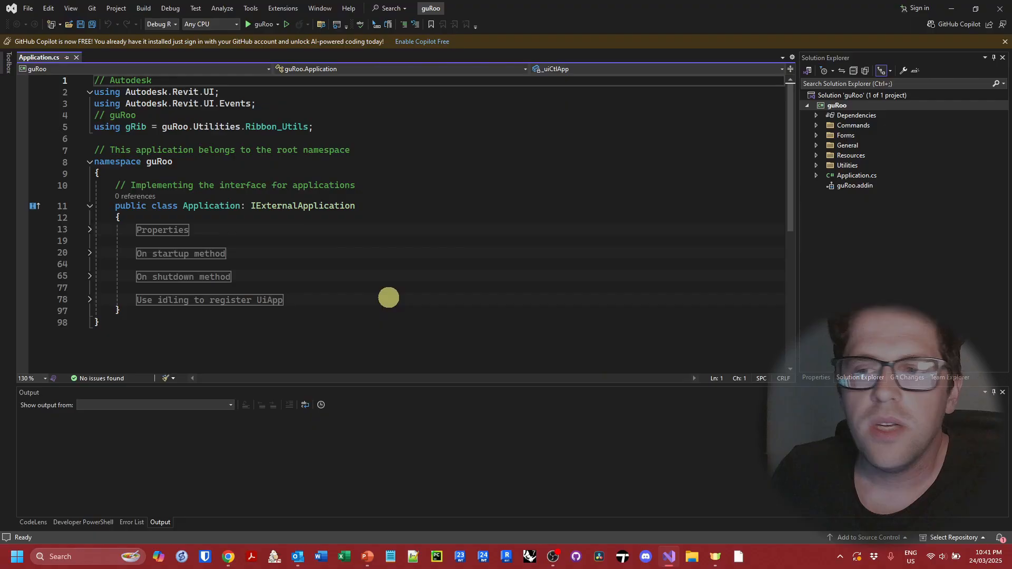
Expand the startup method and Ribbon setup regions in Application.cs to show the gRib calls.
click(89, 253)
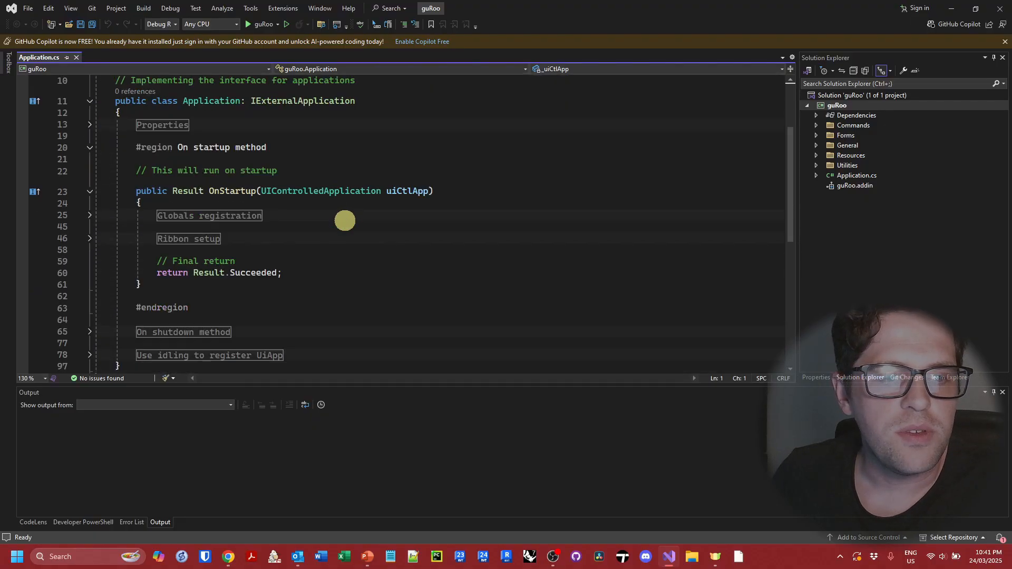
click(90, 239)
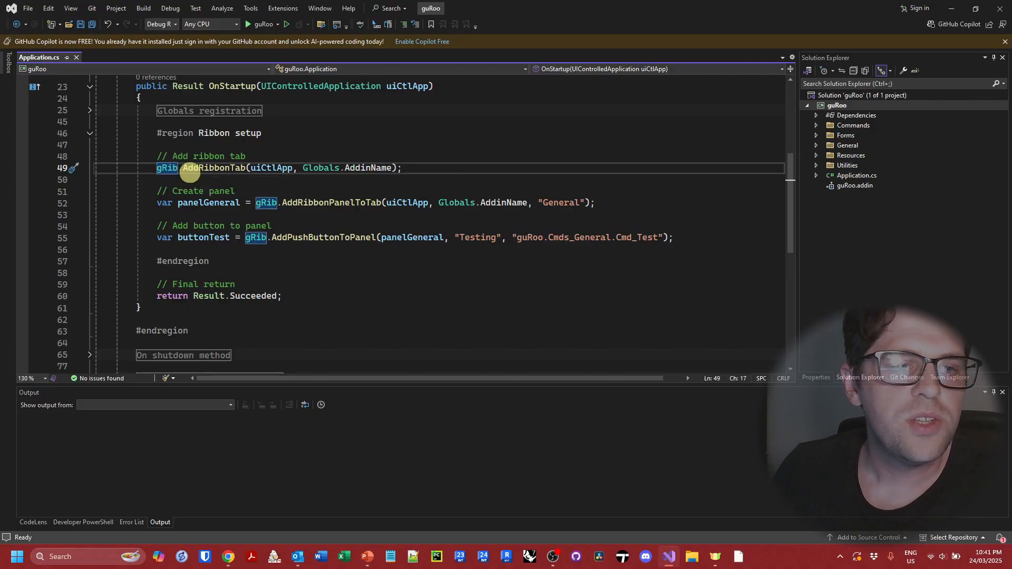
mouse_move(343, 187)
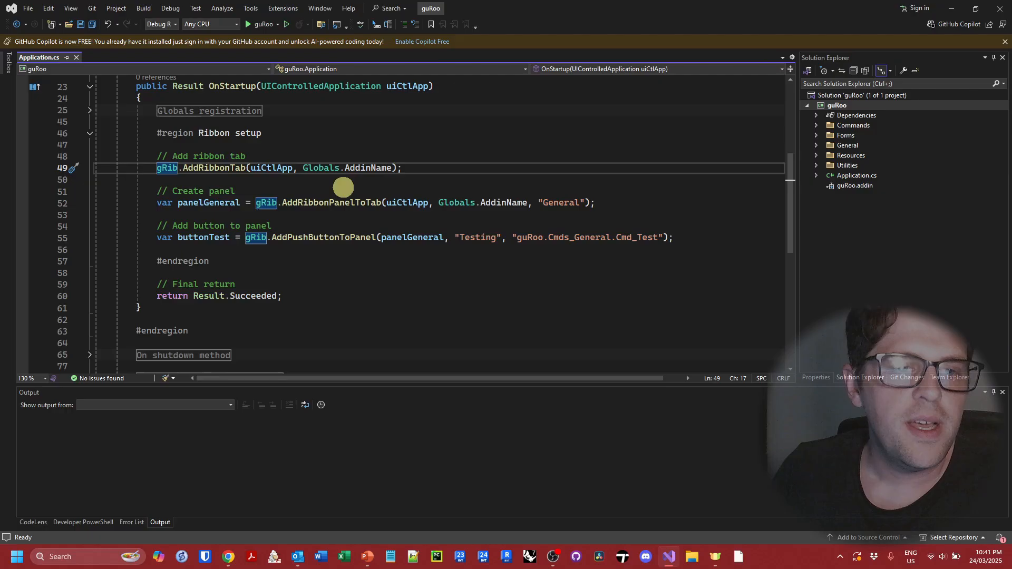
mouse_move(290, 249)
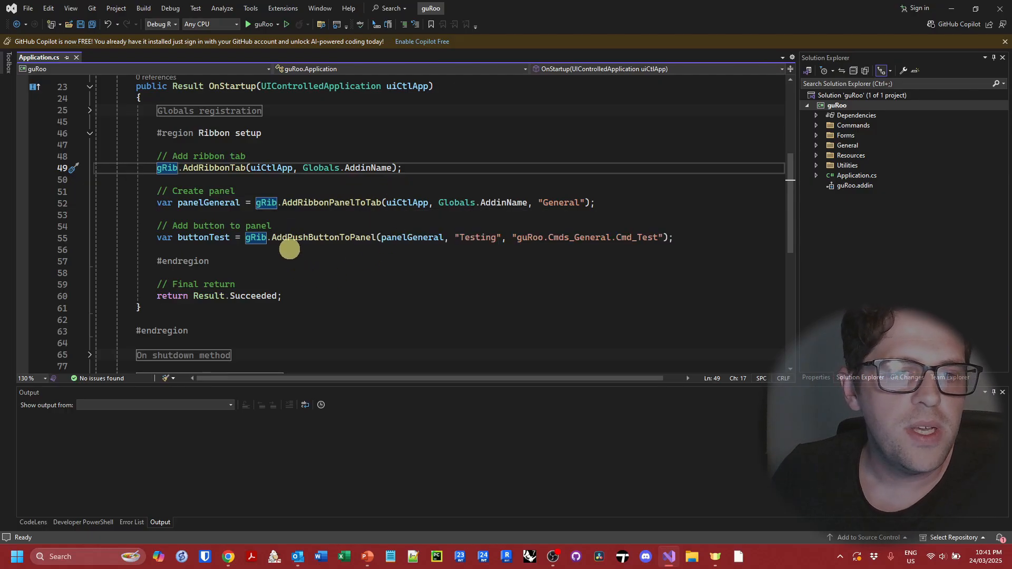
mouse_move(384, 187)
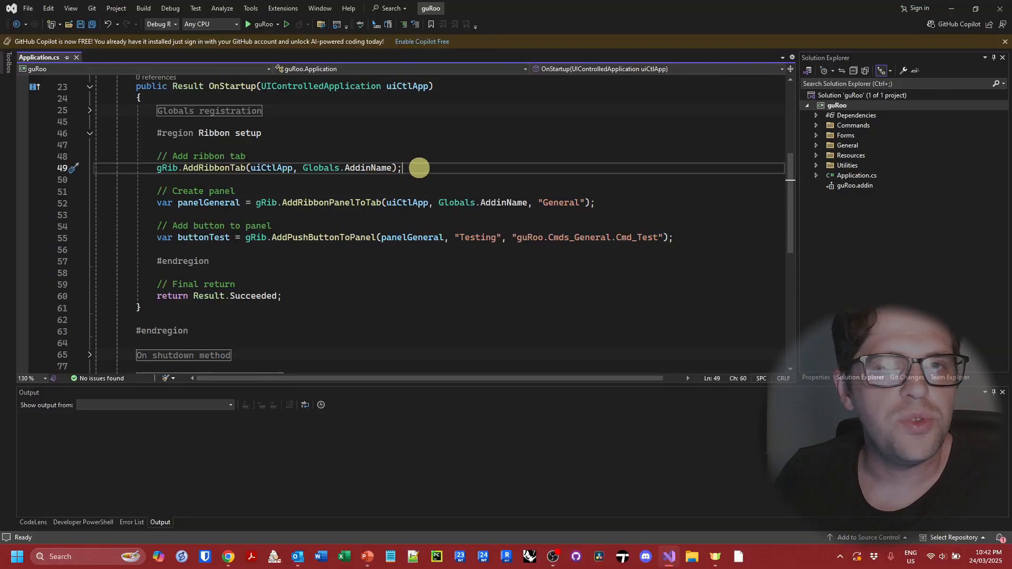
mouse_move(308, 159)
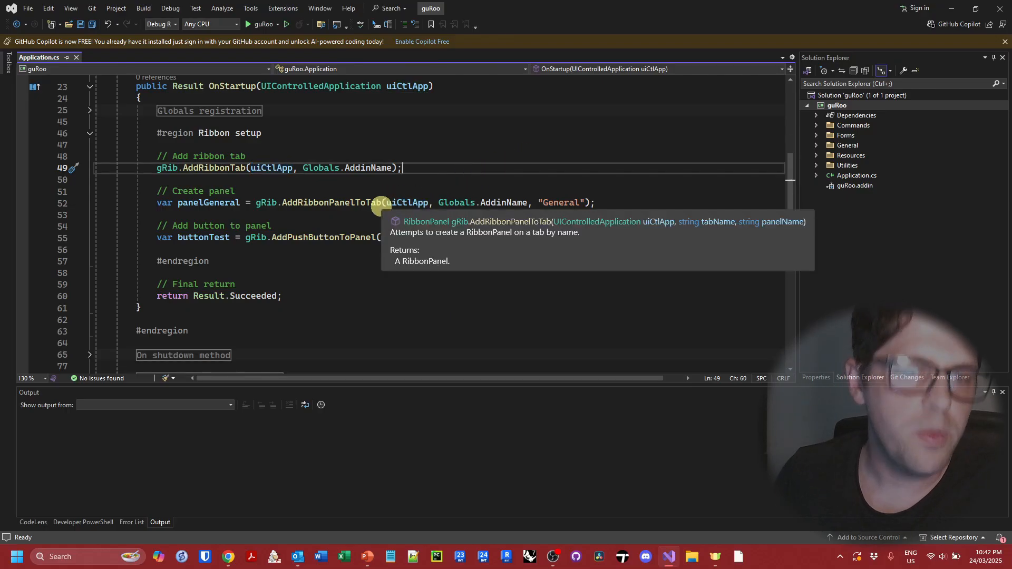
mouse_move(418, 203)
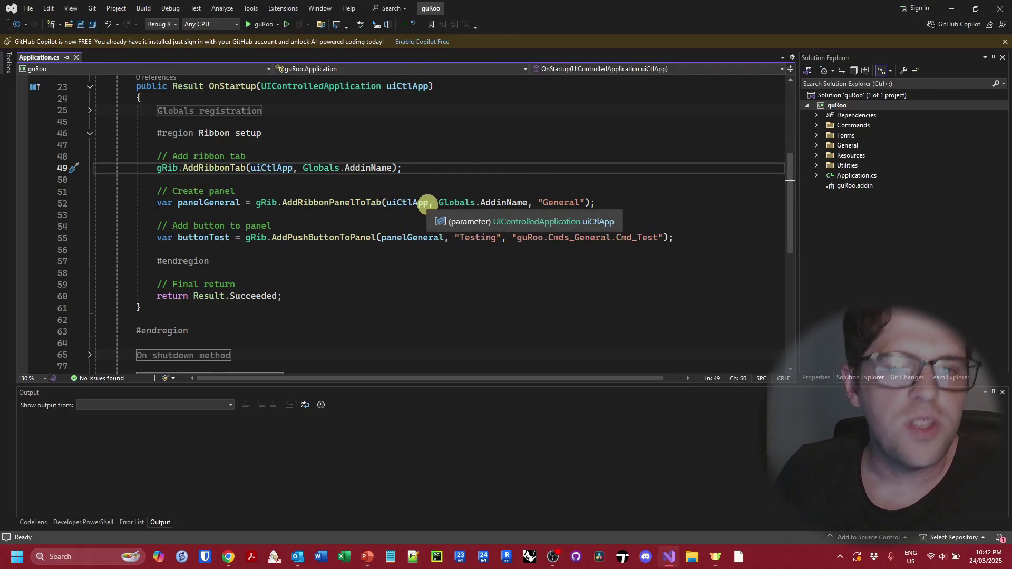
mouse_move(436, 175)
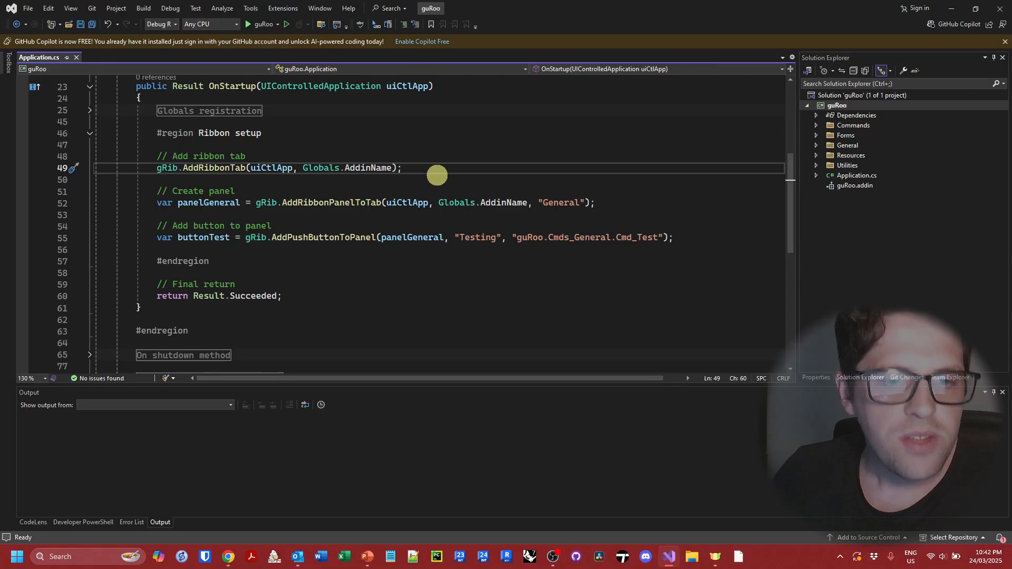
mouse_move(330, 212)
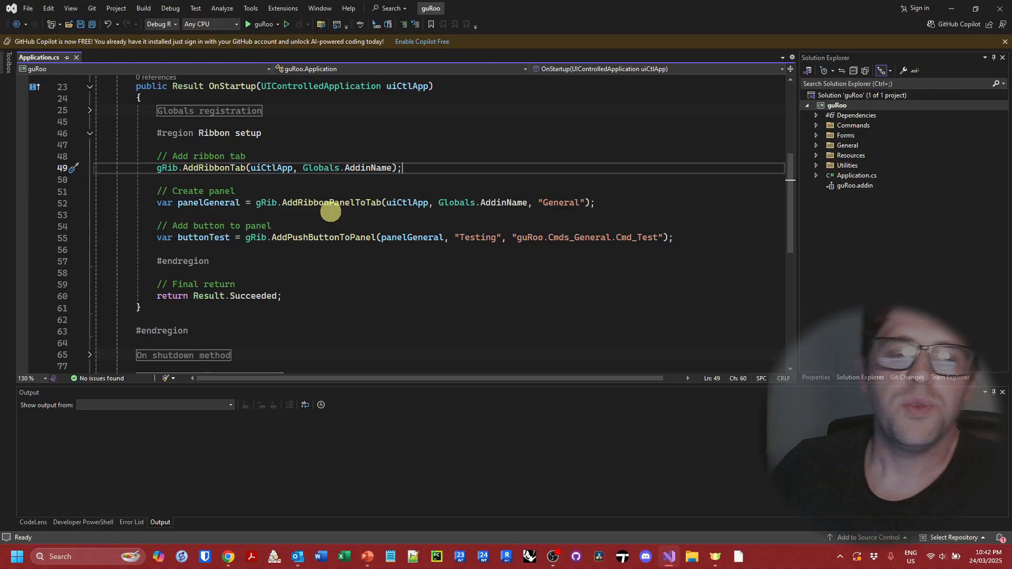
mouse_move(781, 174)
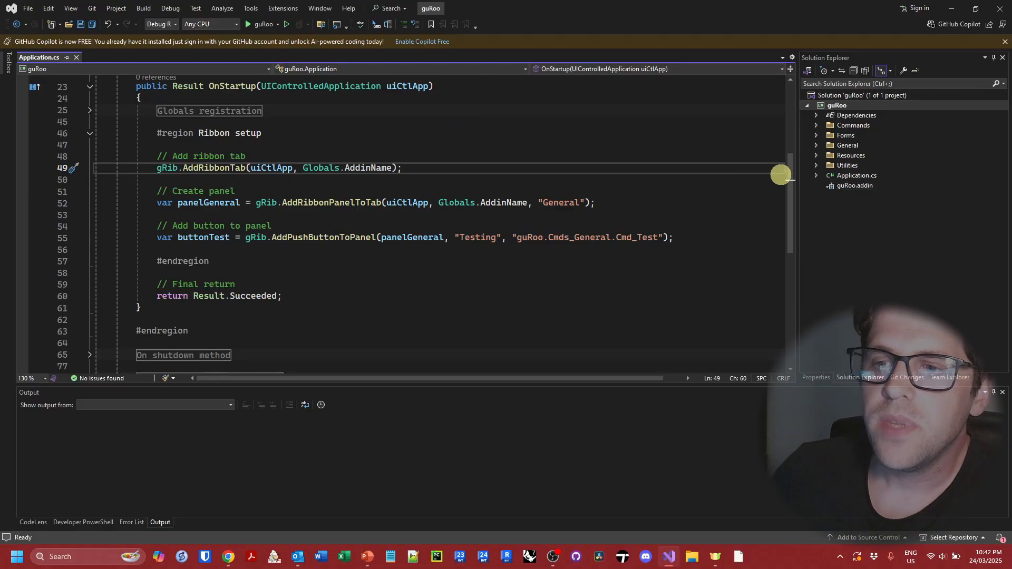
Expand Utilities, then add a new folder named Extensions to the guRoo project.
click(825, 175)
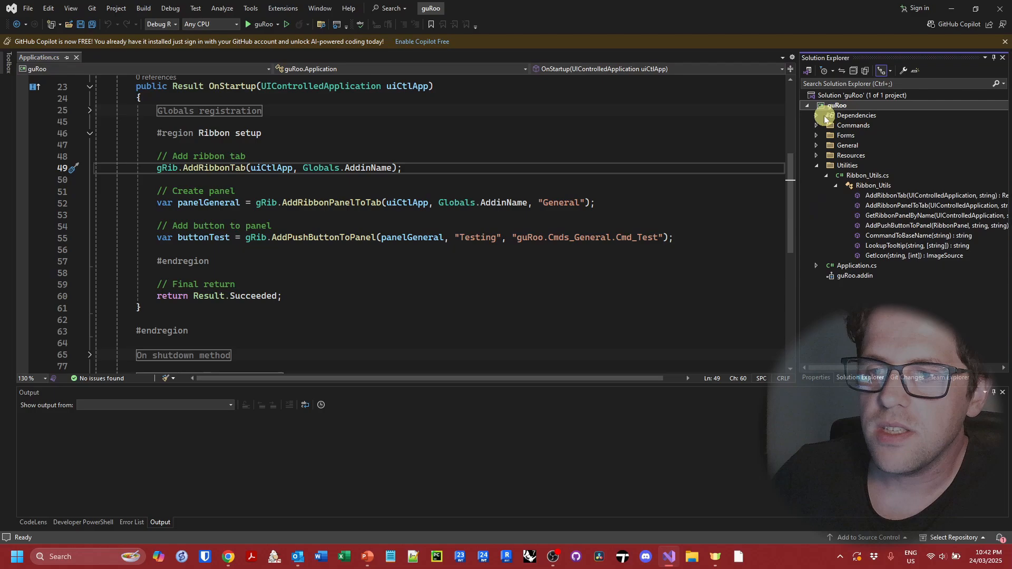
right_click(855, 115)
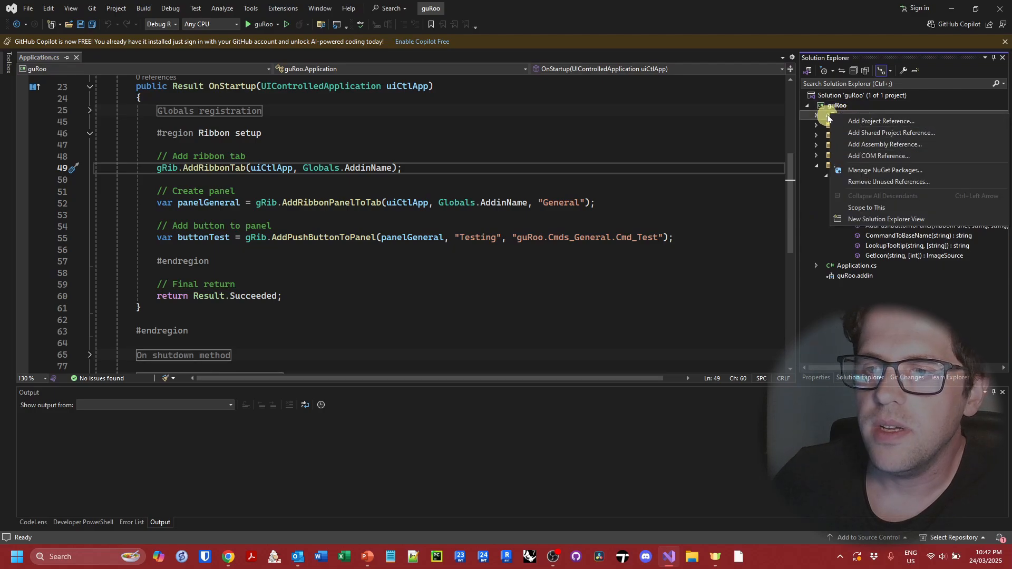
right_click(837, 106)
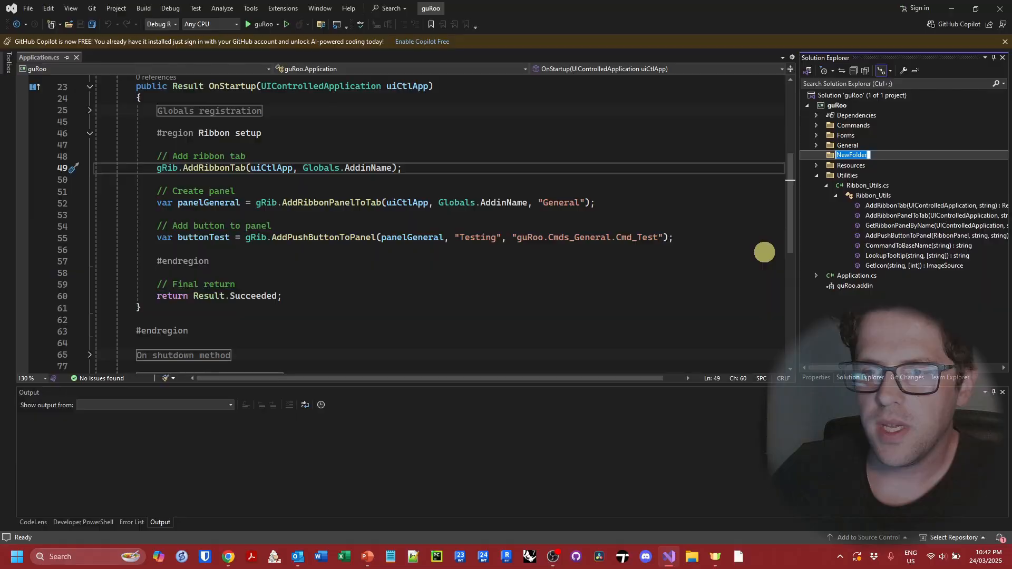
text(Extensions)
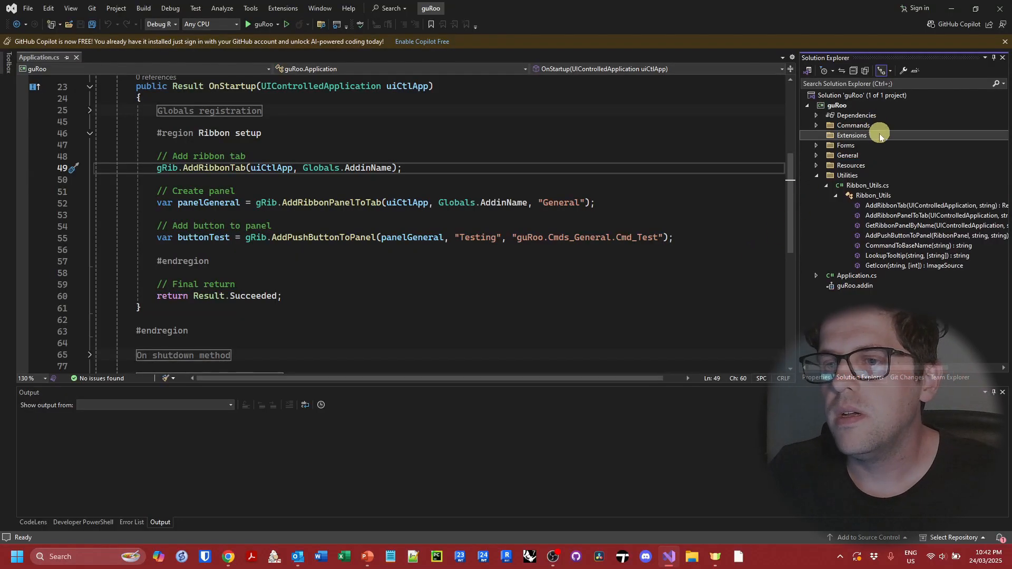
mouse_move(799, 146)
text(UICApplication_Ext.cs)
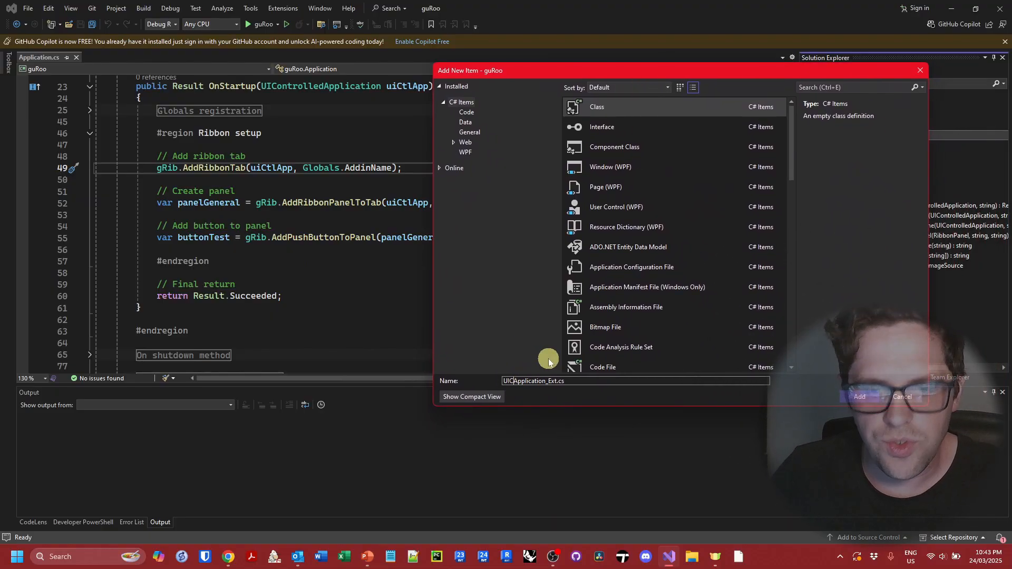
Add UIControlledApplication_Ext.cs to Extensions and declare its class public static with an empty body.
text(UIControlledApplication_Ext.cs)
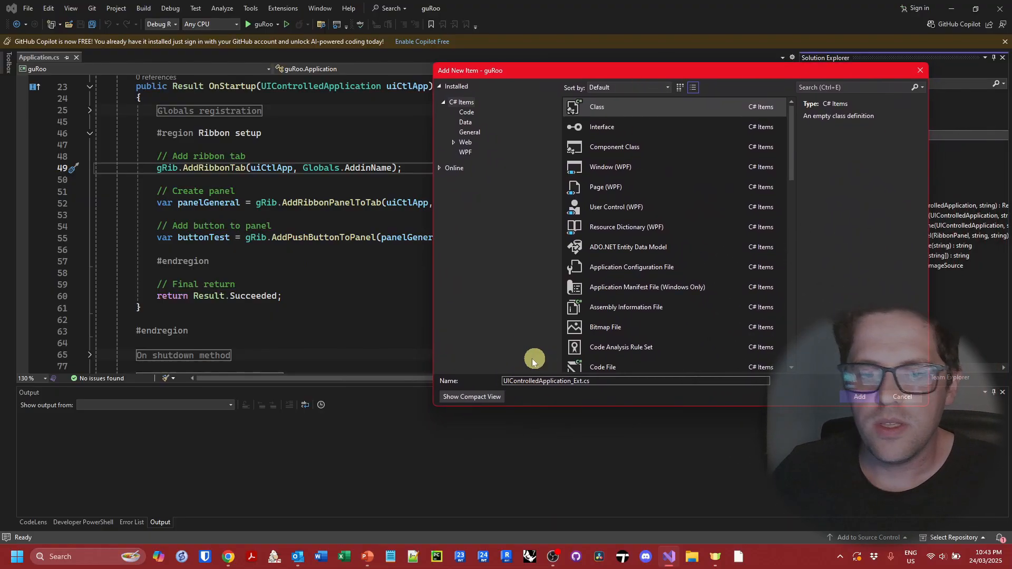
click(859, 397)
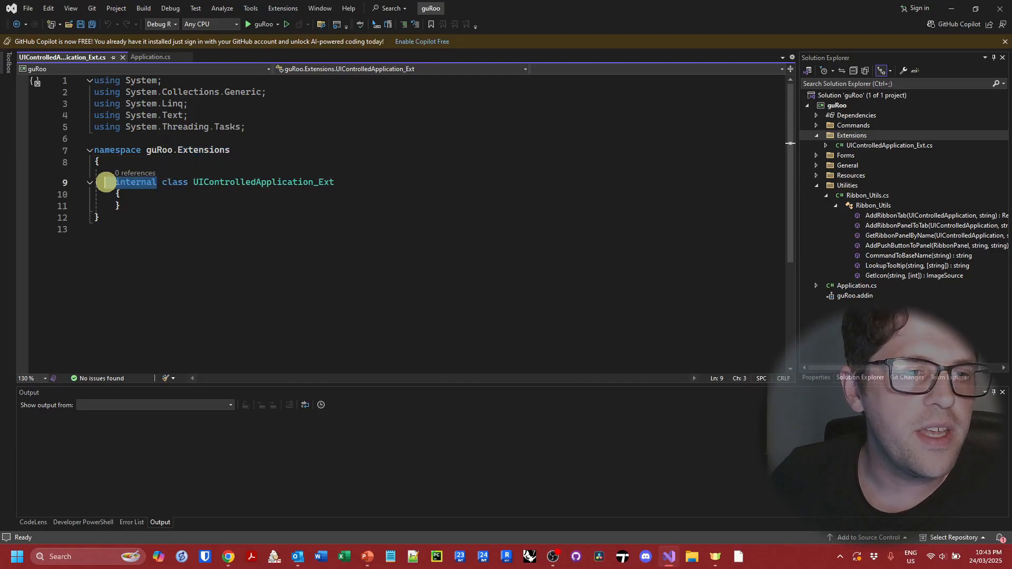
text(publ)
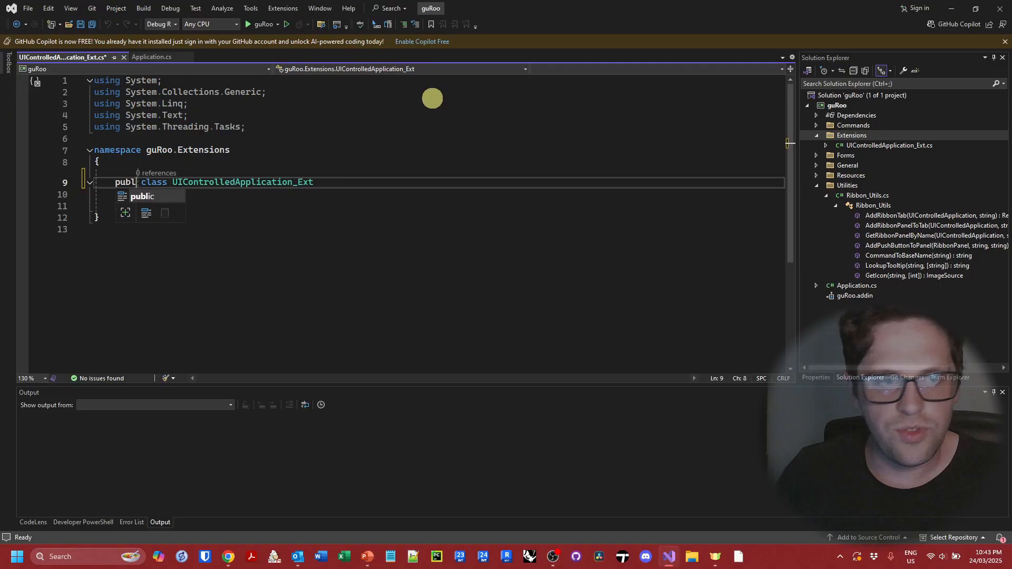
text(static)
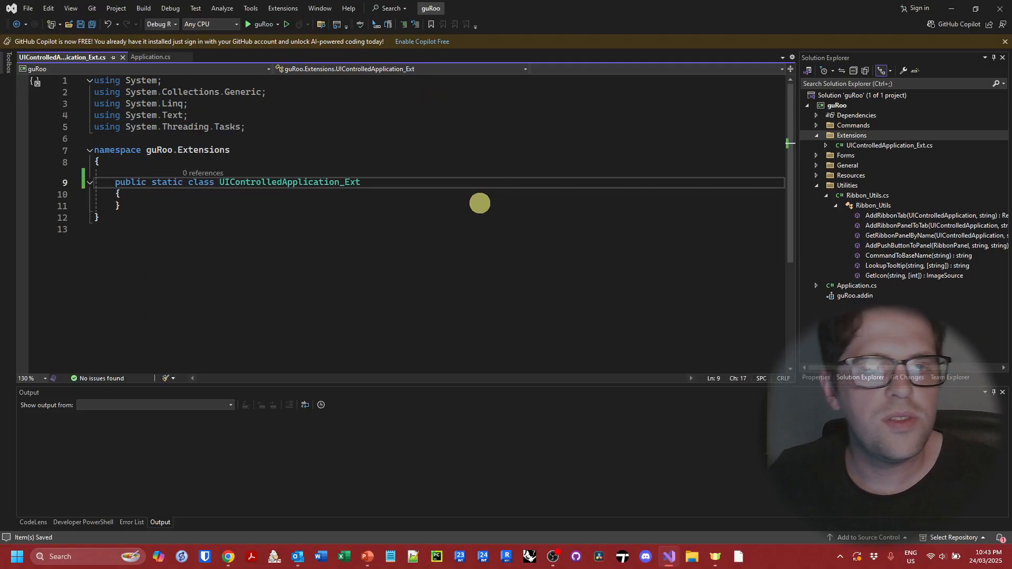
key(enter)
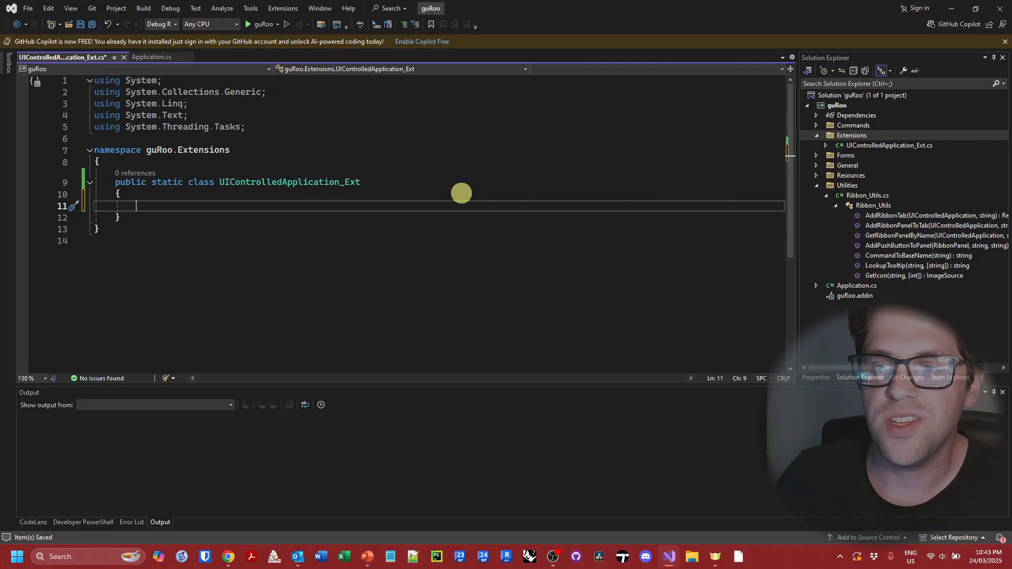
mouse_move(577, 178)
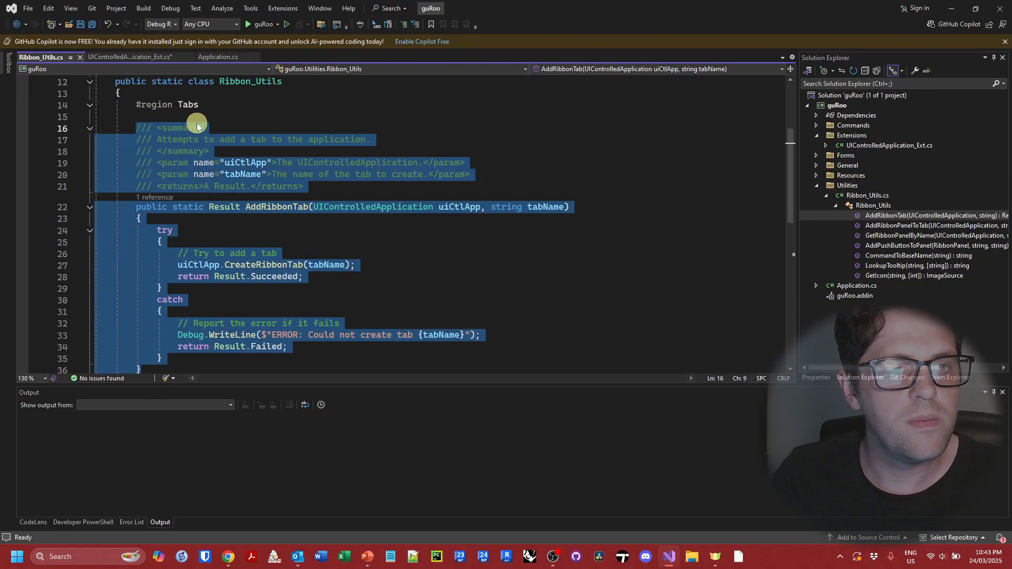
Paste AddRibbonTab into UIControlledApplication_Ext as a 'this UIControlledApplication' extension and save.
click(133, 57)
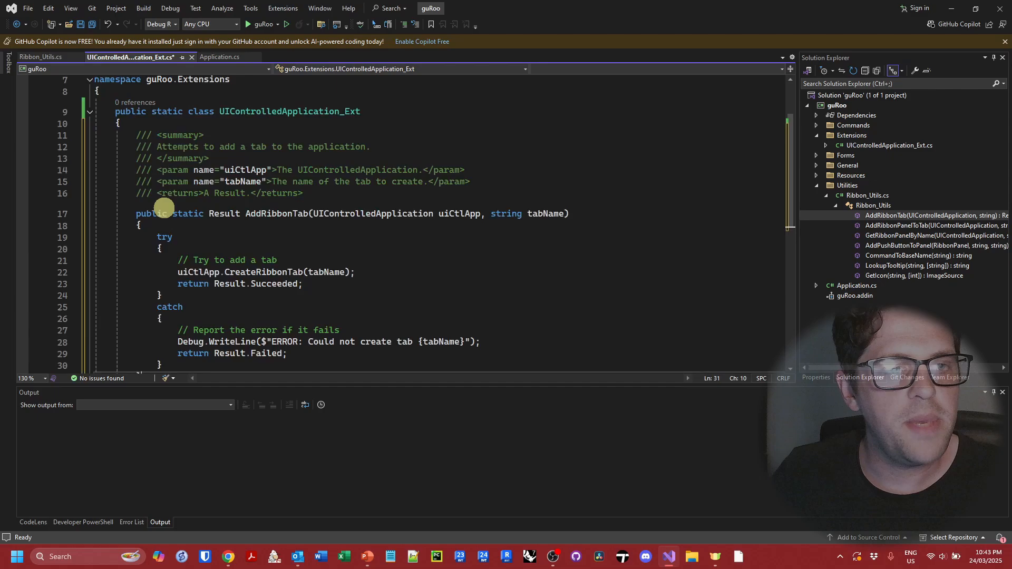
key(ctrl+s)
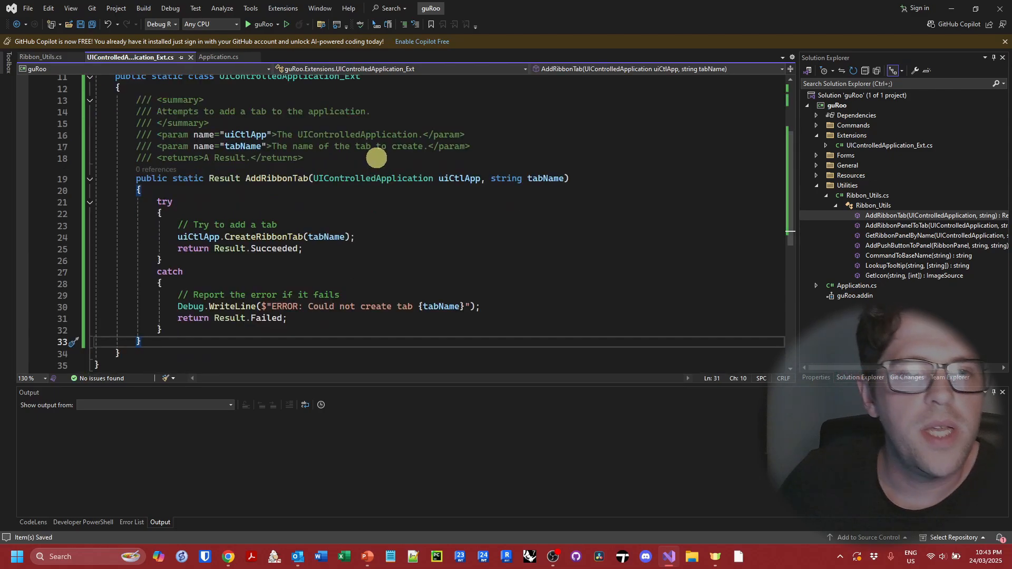
scroll(down, 3)
text(this )
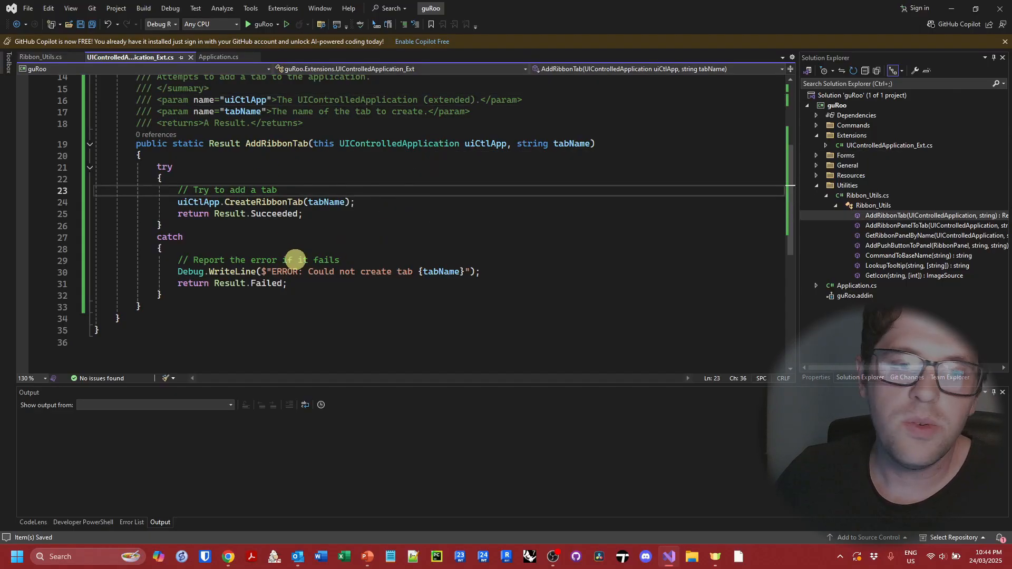
mouse_move(109, 3)
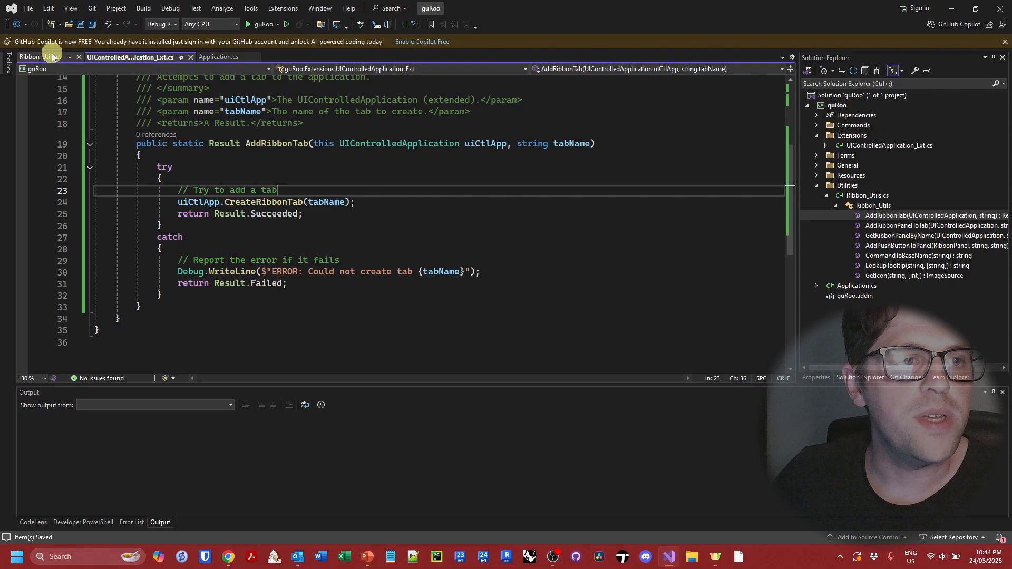
Add 'using guRoo.Extensions;' to the top of Application.cs.
click(219, 57)
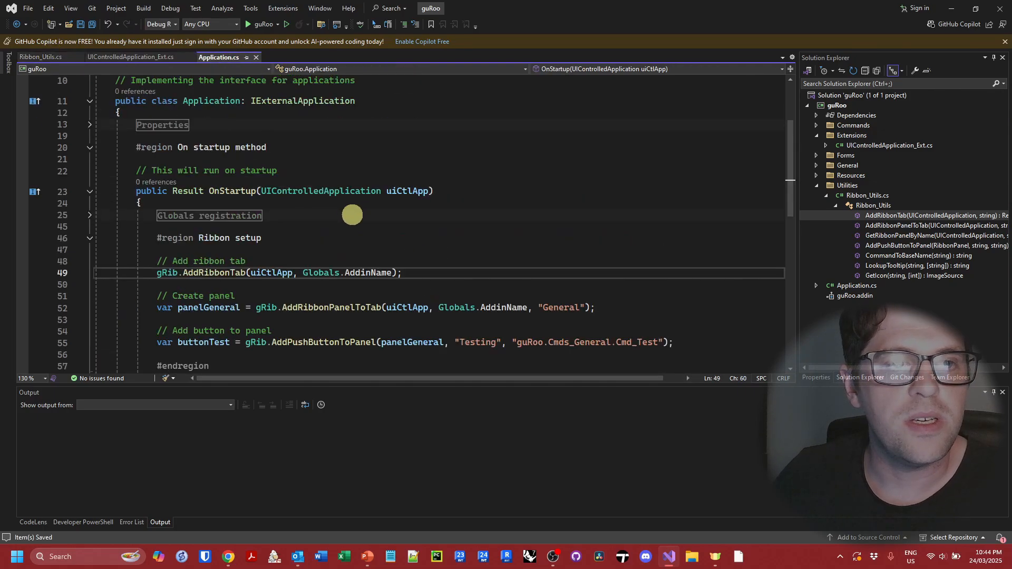
scroll(up, 3)
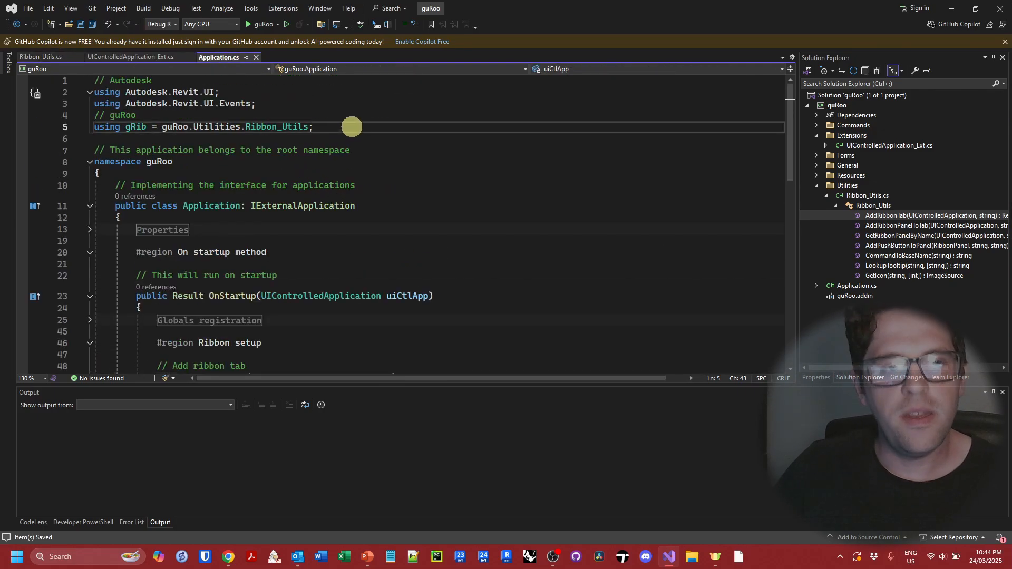
text(using guRoo.Extensions;)
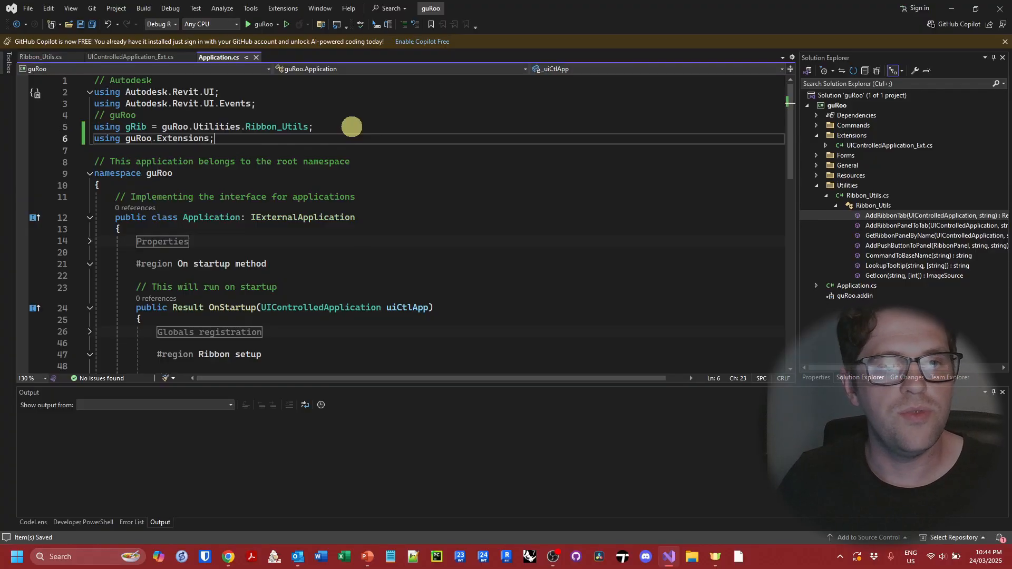
scroll(down, 3)
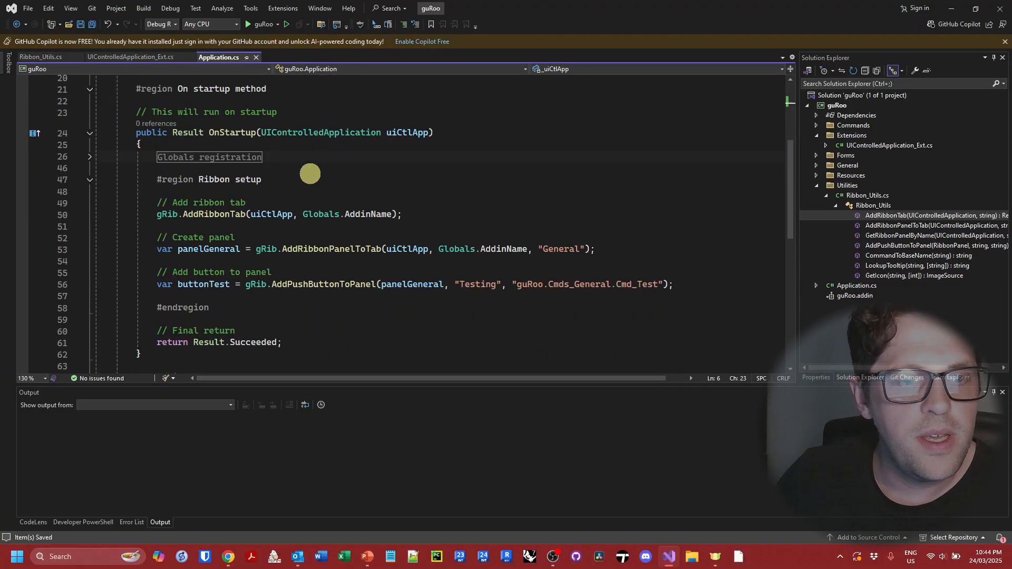
mouse_move(275, 199)
text(uiCtlApp)
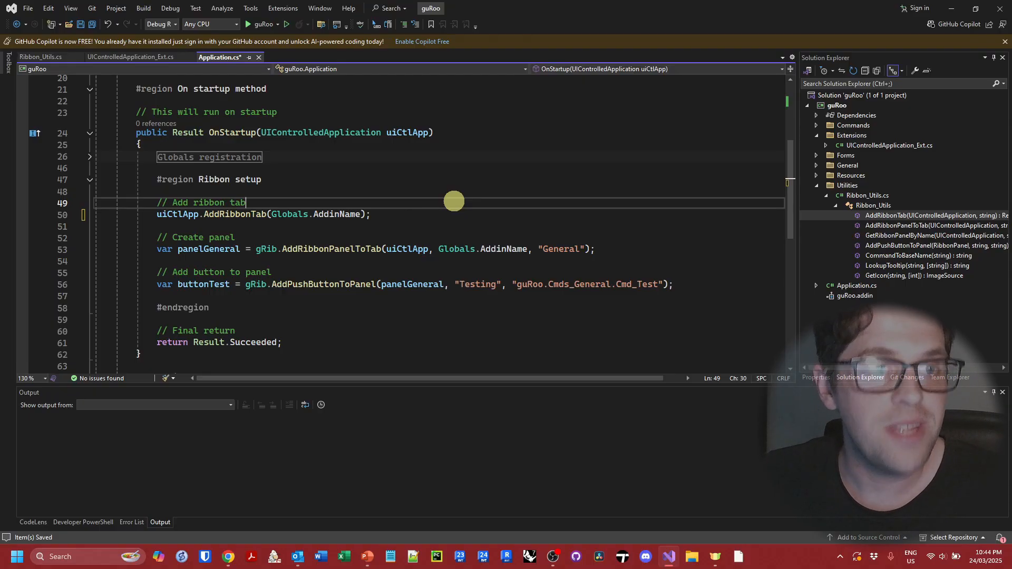
mouse_move(40, 56)
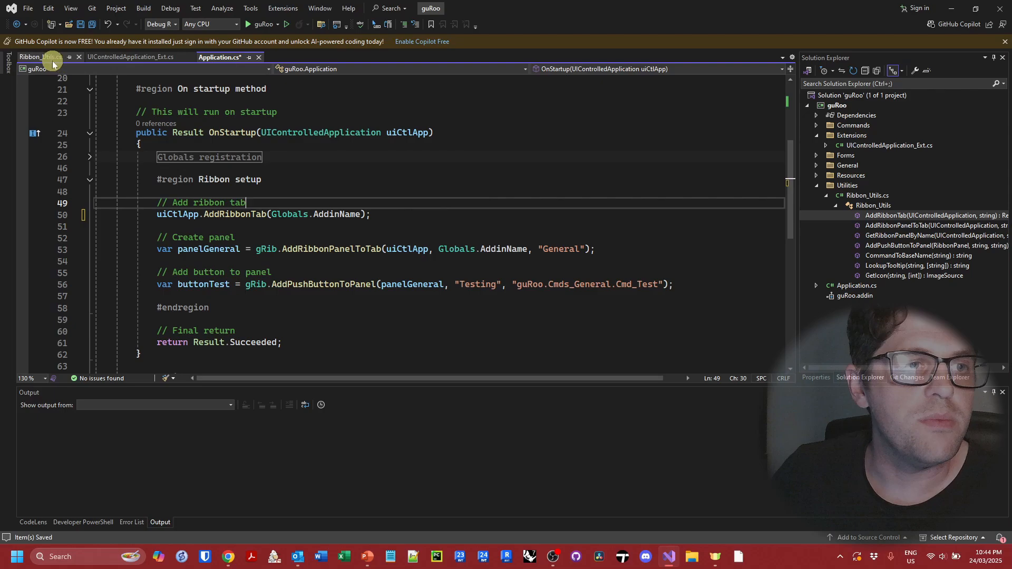
Cut the Tabs region and RibbonPanels methods from Ribbon_Utils.cs, then return to UIControlledApplication_Ext.cs.
click(39, 57)
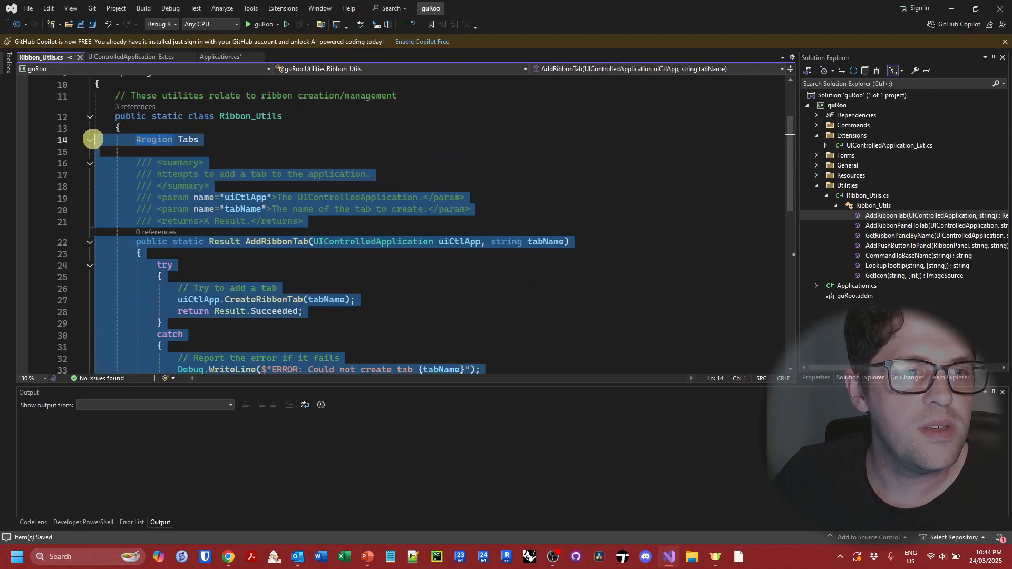
click(89, 139)
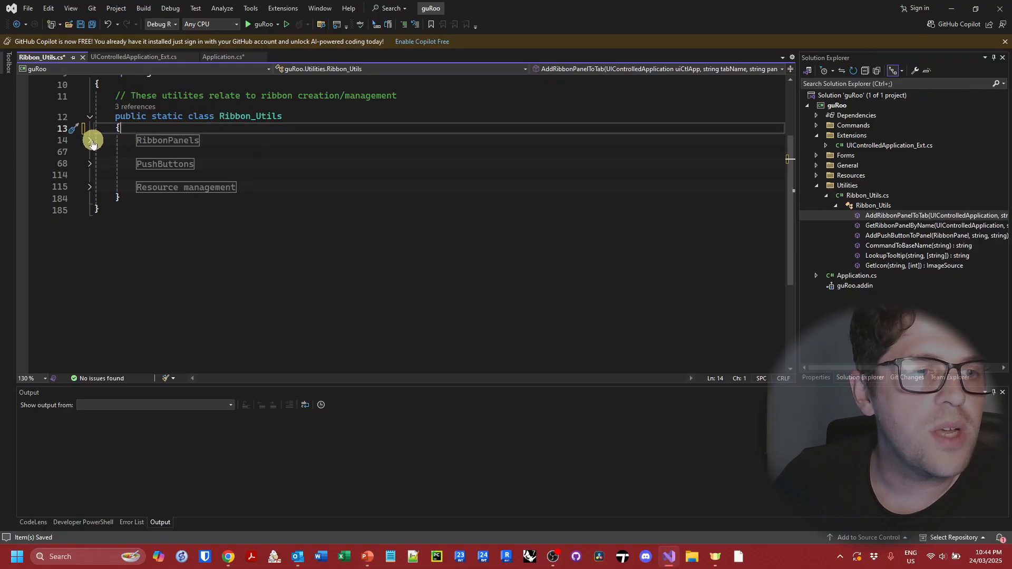
click(89, 140)
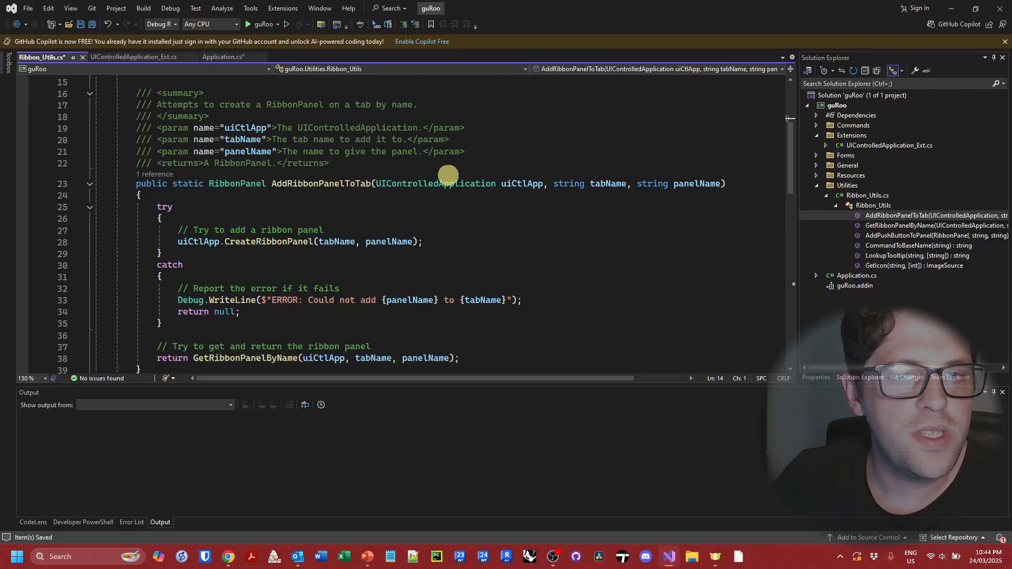
mouse_move(523, 184)
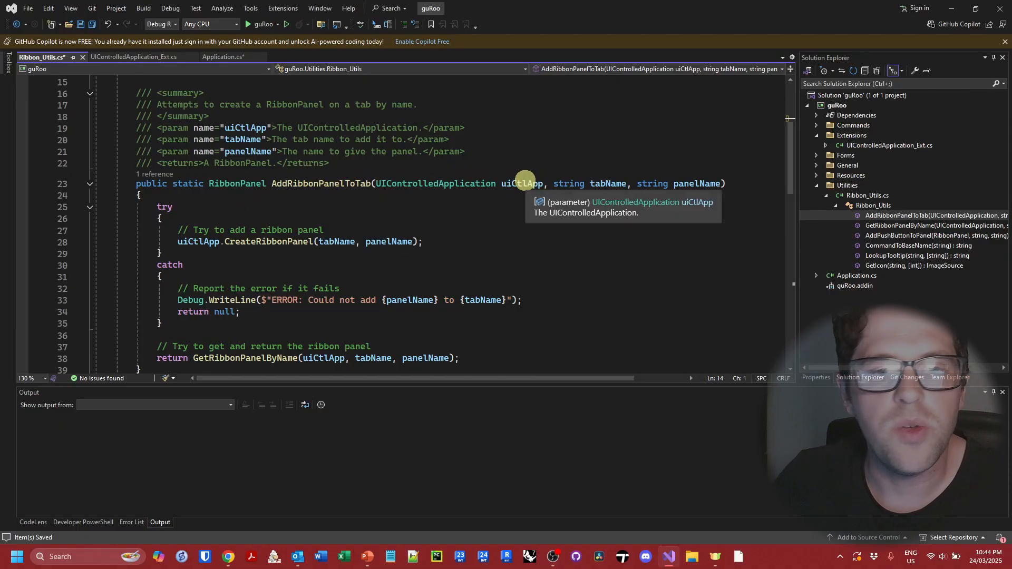
scroll(down, 3)
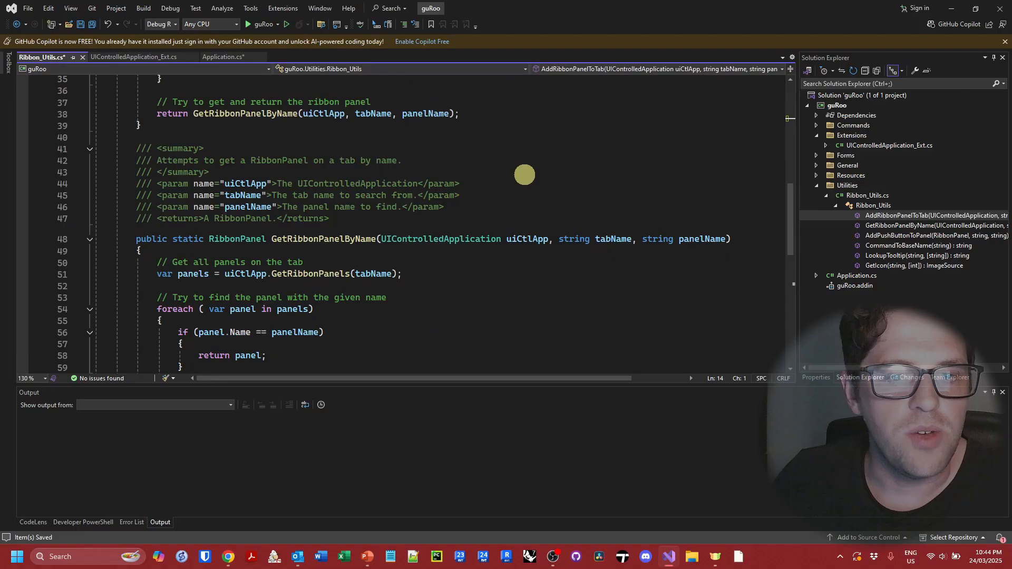
mouse_move(426, 238)
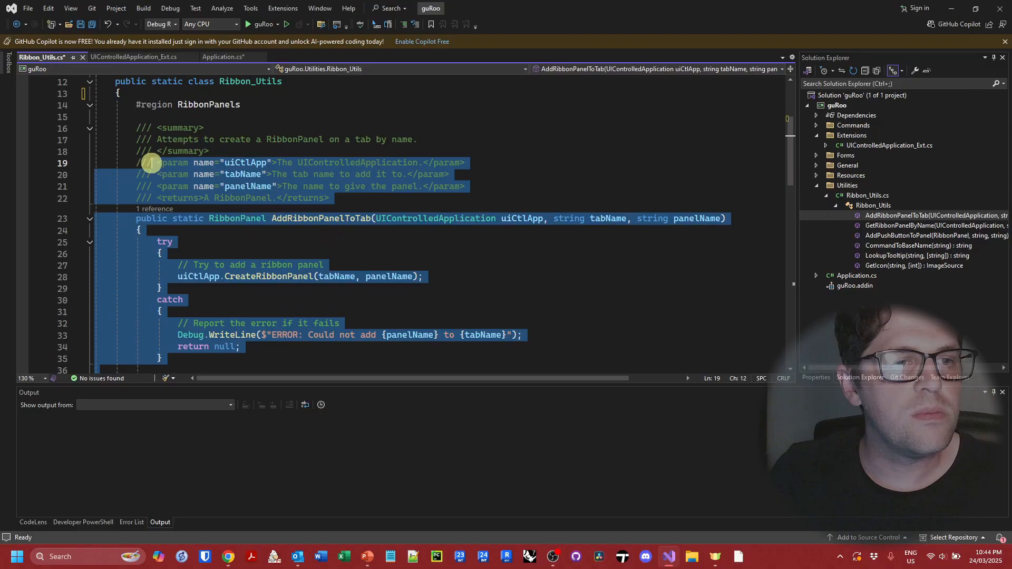
click(134, 57)
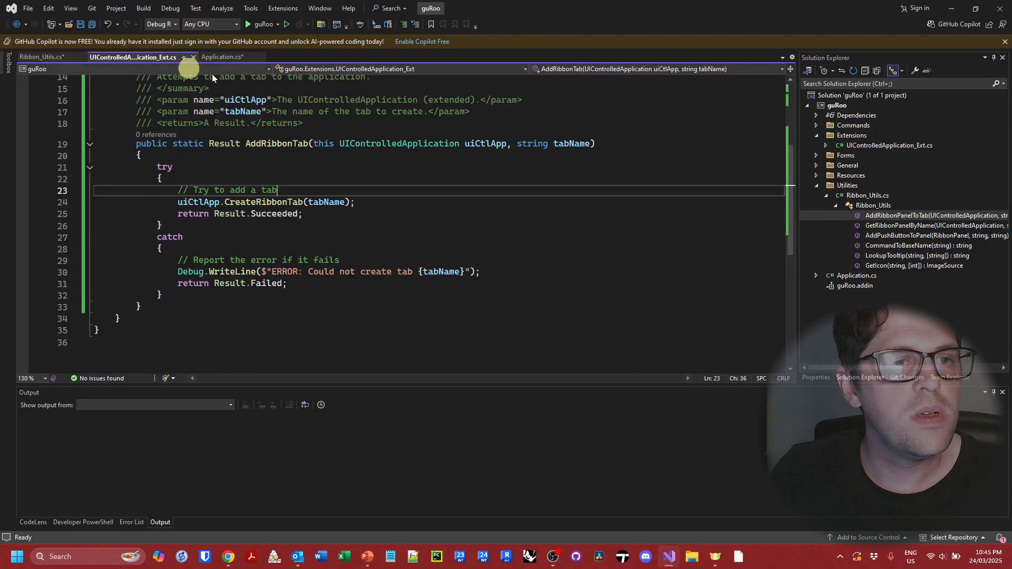
click(222, 57)
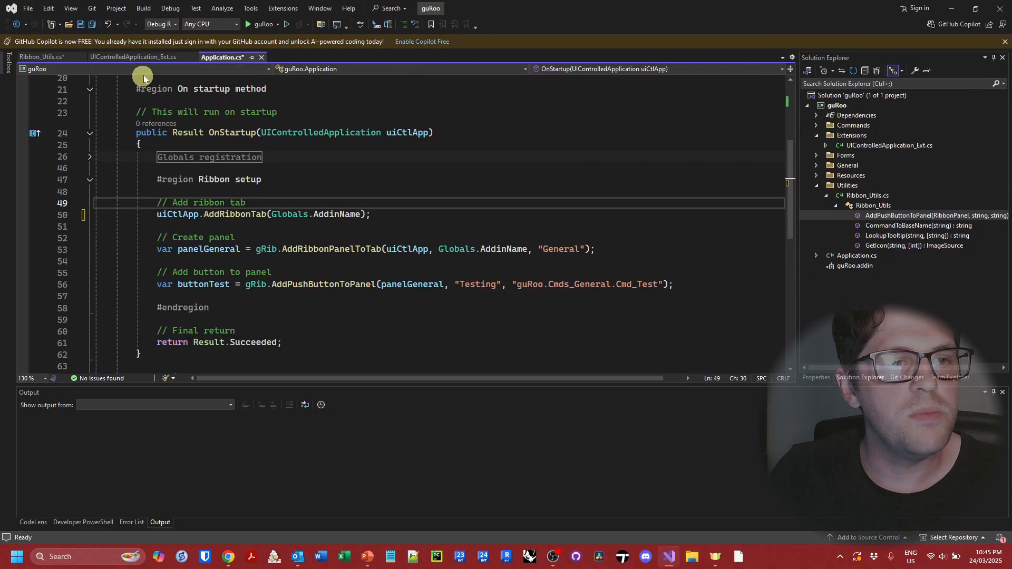
click(132, 57)
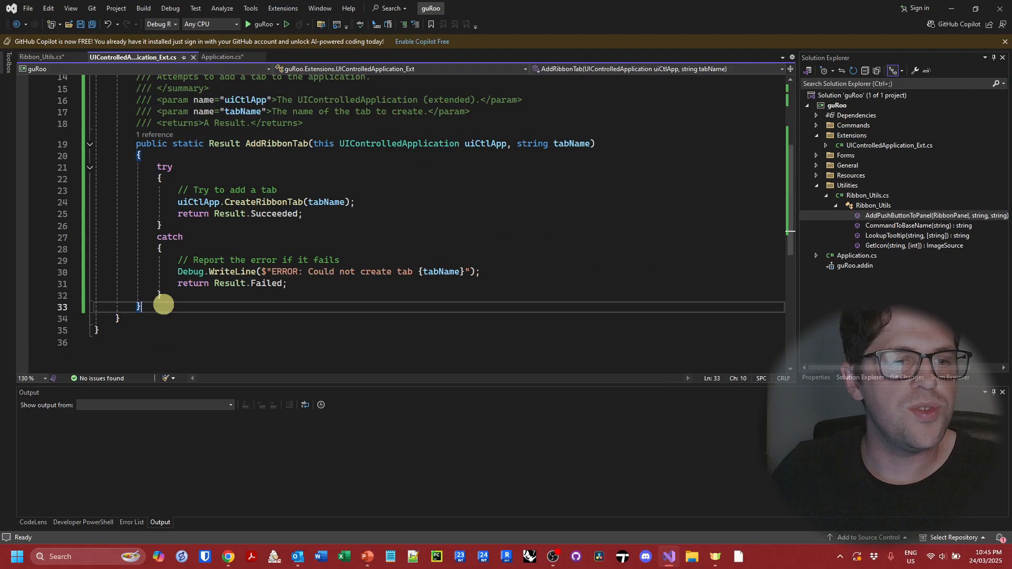
Paste the panel methods, mark the comment '(extended)', and rename AddRibbonPanelToTab to AddRibbonPanel.
scroll(down, 3)
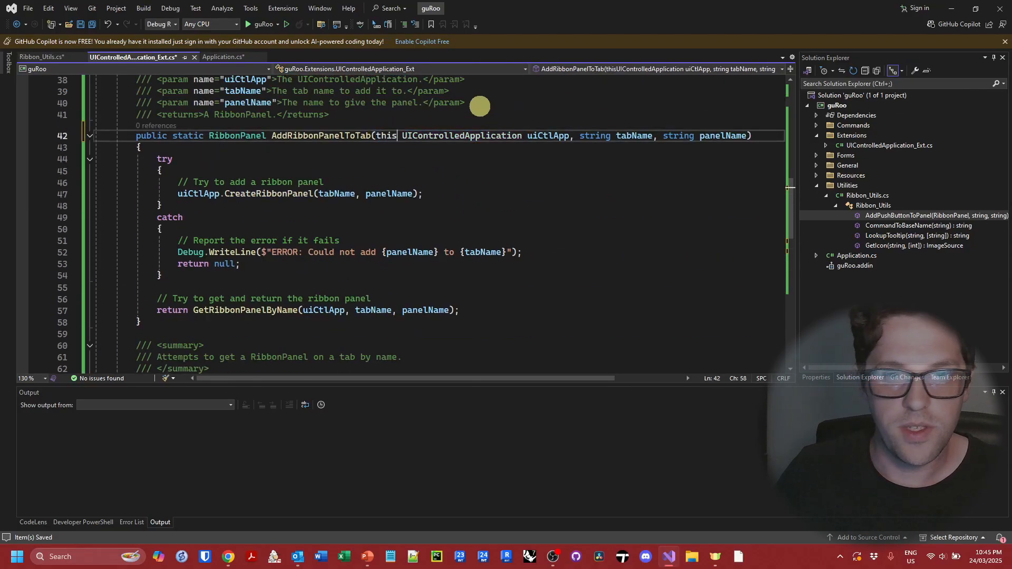
double_click(448, 135)
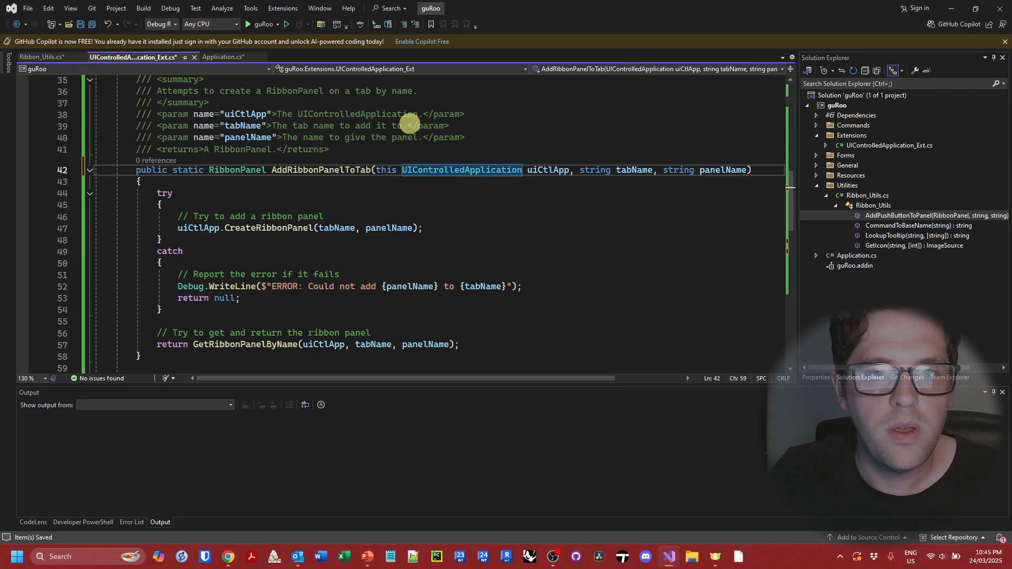
text((extended))
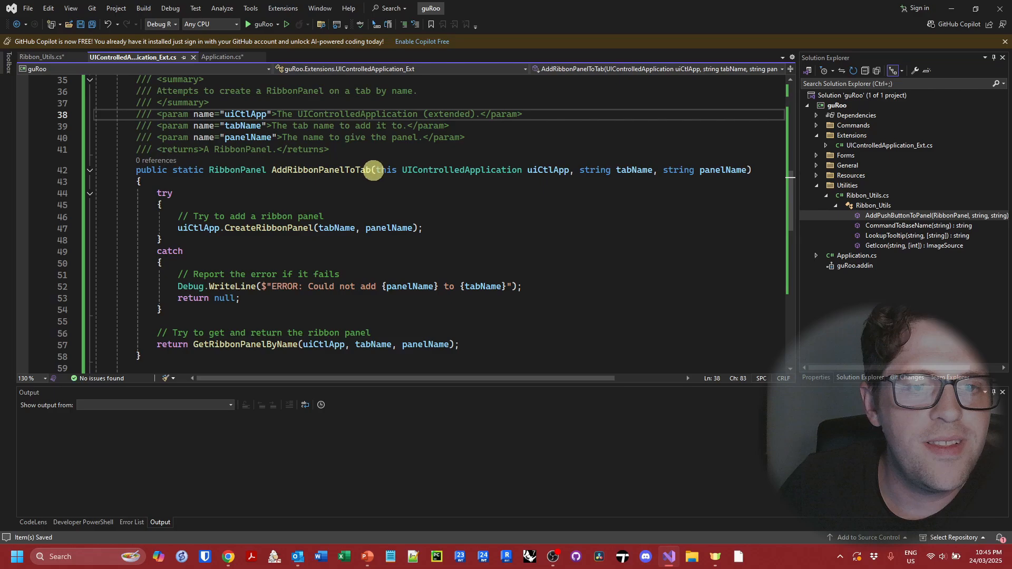
double_click(320, 170)
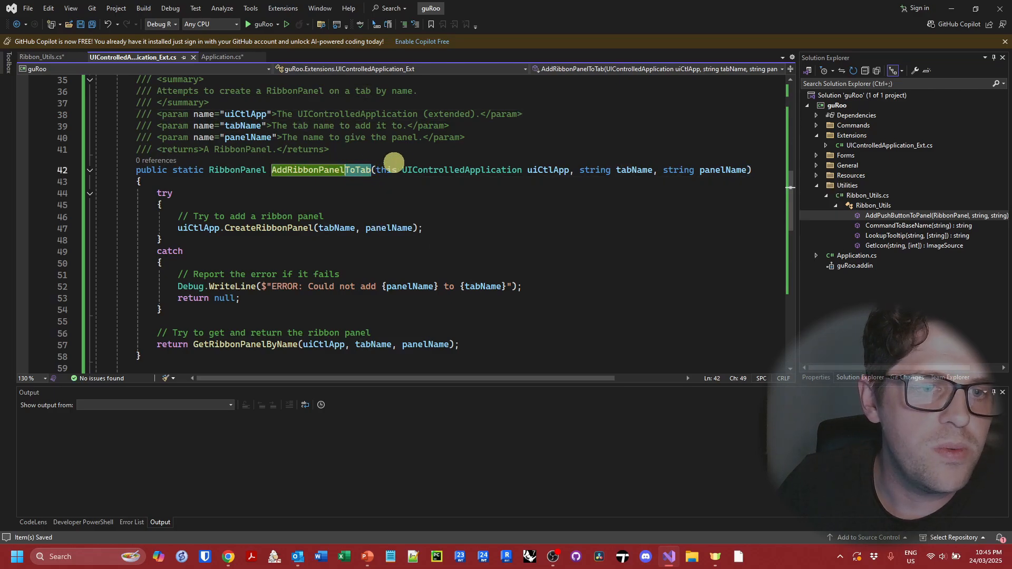
mouse_move(308, 170)
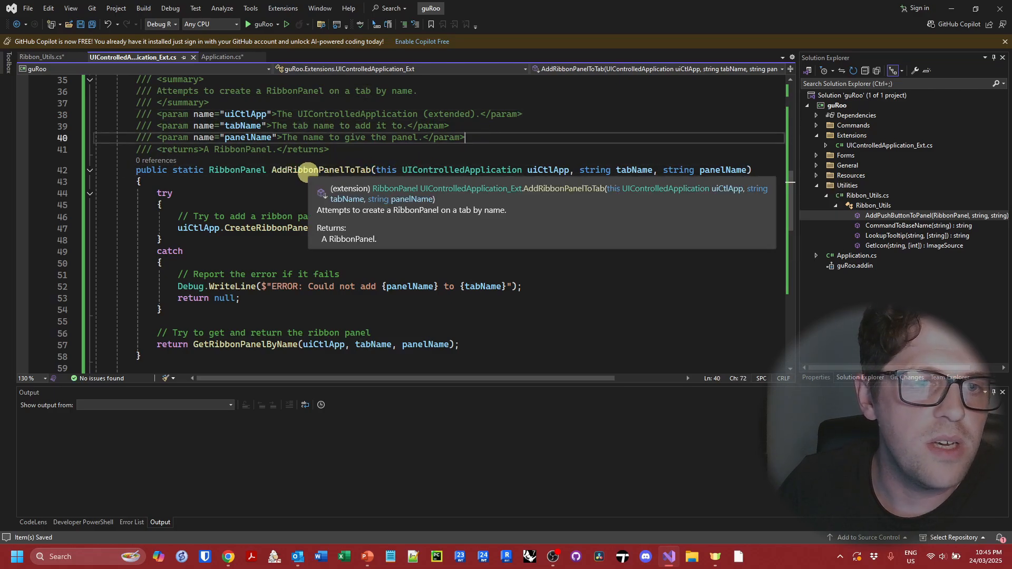
mouse_move(367, 182)
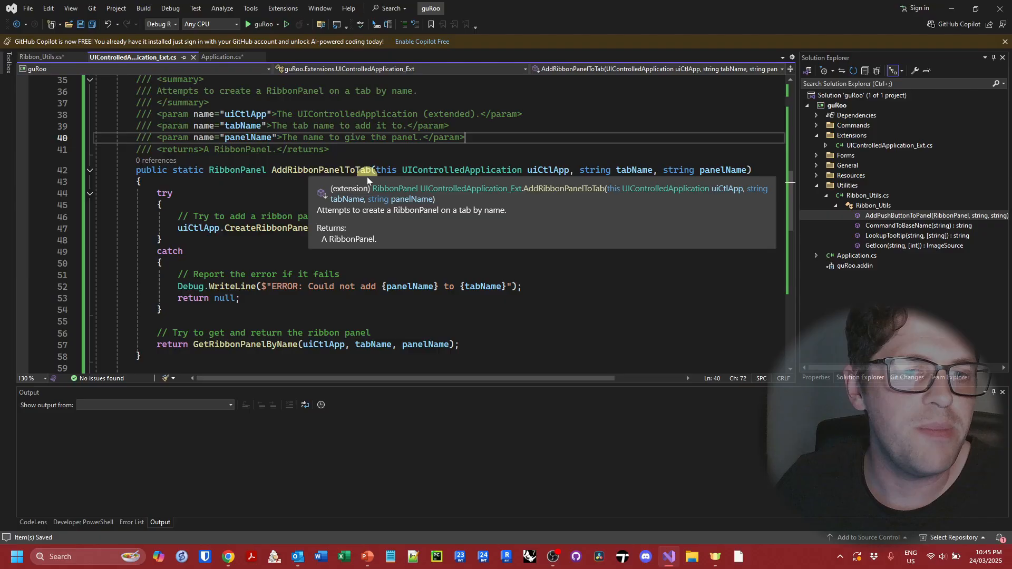
mouse_move(372, 170)
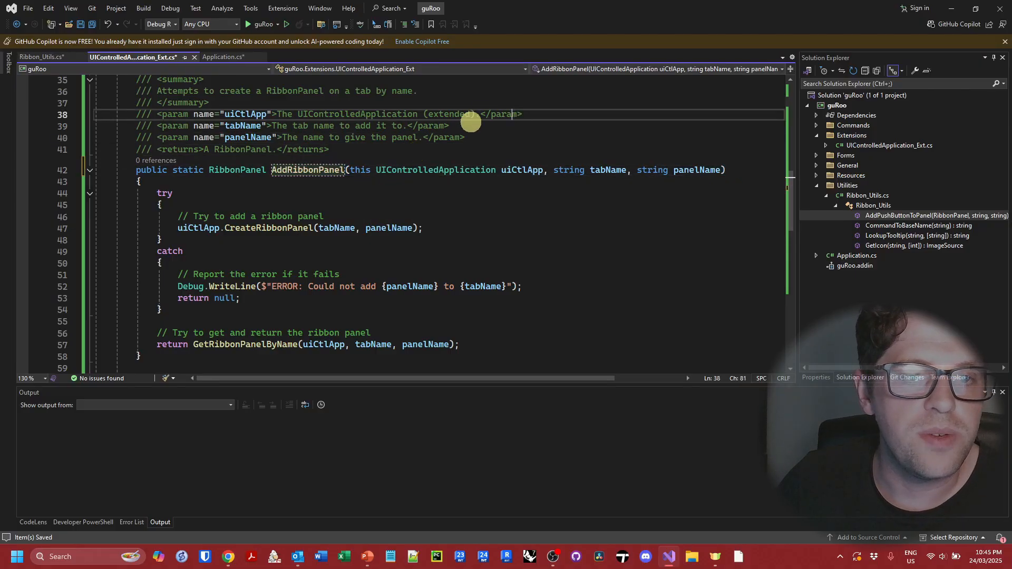
scroll(down, 3)
text(uiCtlApp.)
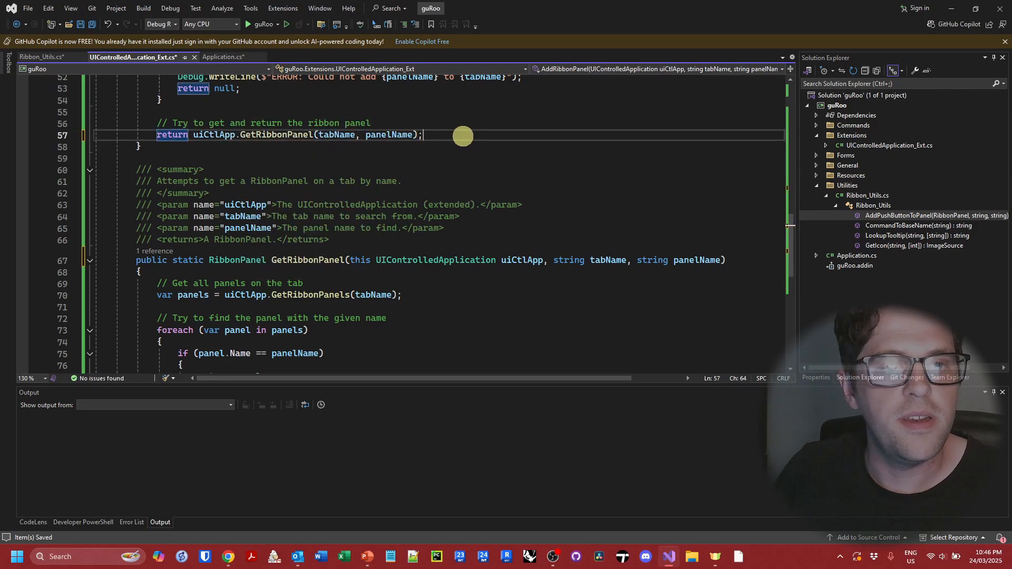
mouse_move(471, 131)
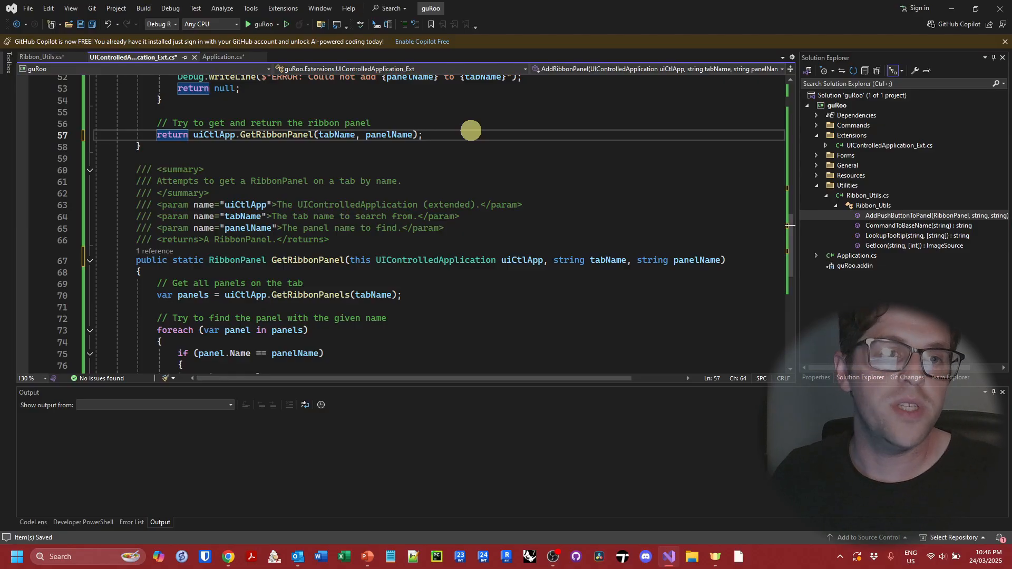
Switch to Application.cs to call uiCtlApp.AddRibbonPanel(Globals.AddinName, "General").
click(222, 57)
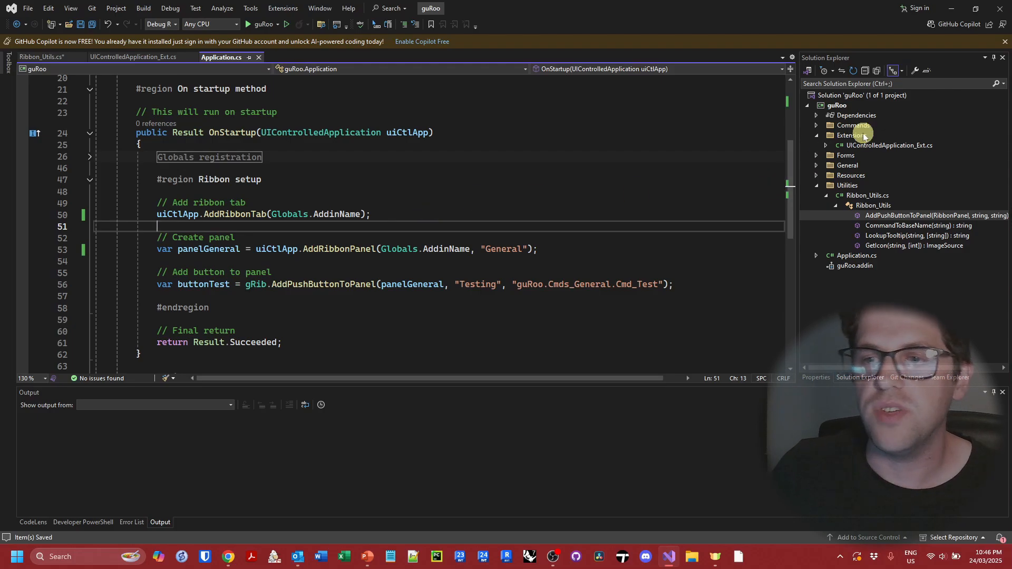
Add a RibbonPanel_Ext class file to the Extensions folder and declare it public static.
right_click(852, 135)
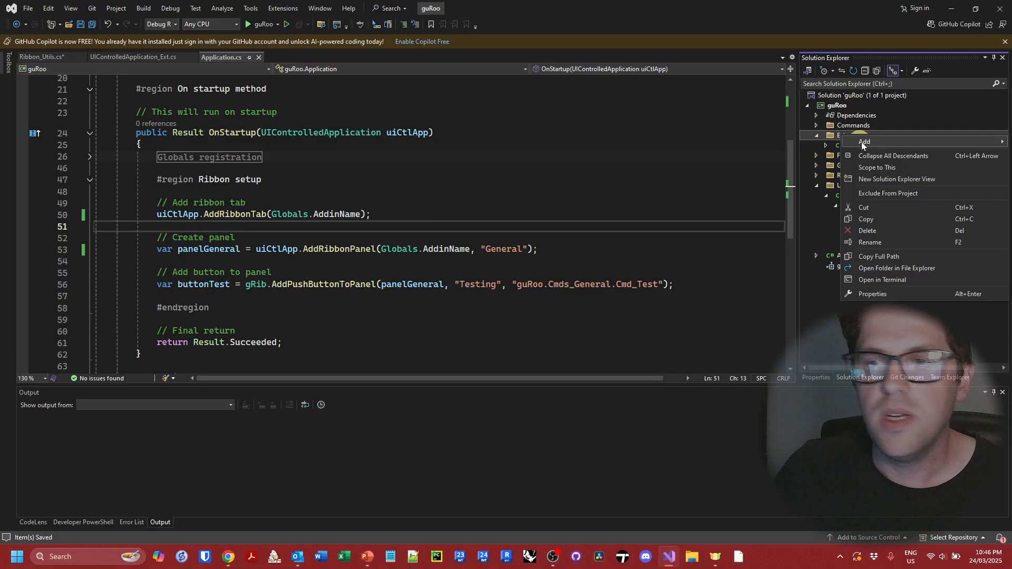
click(863, 142)
text(RibbonPanel_Ext.cs)
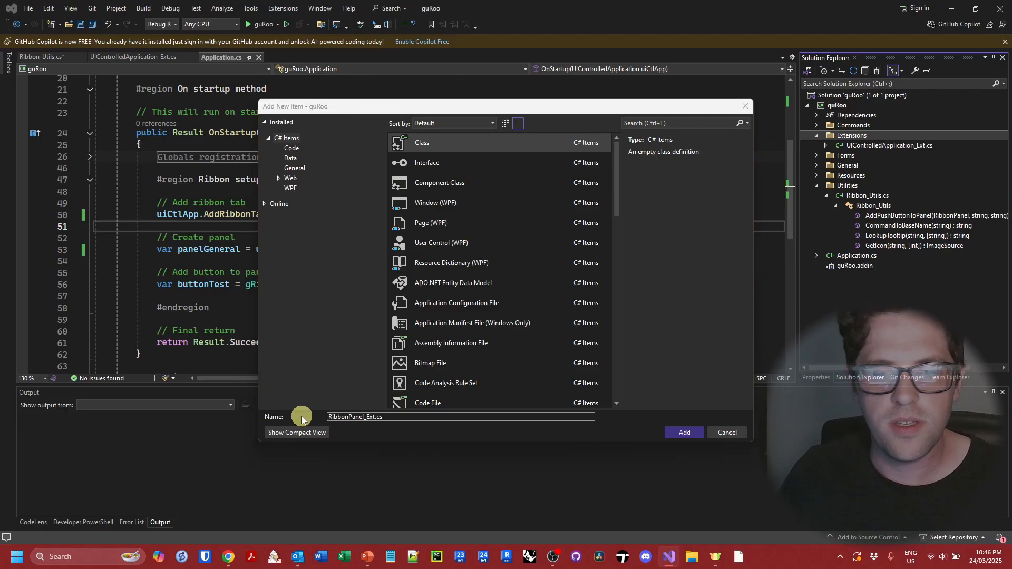
click(684, 433)
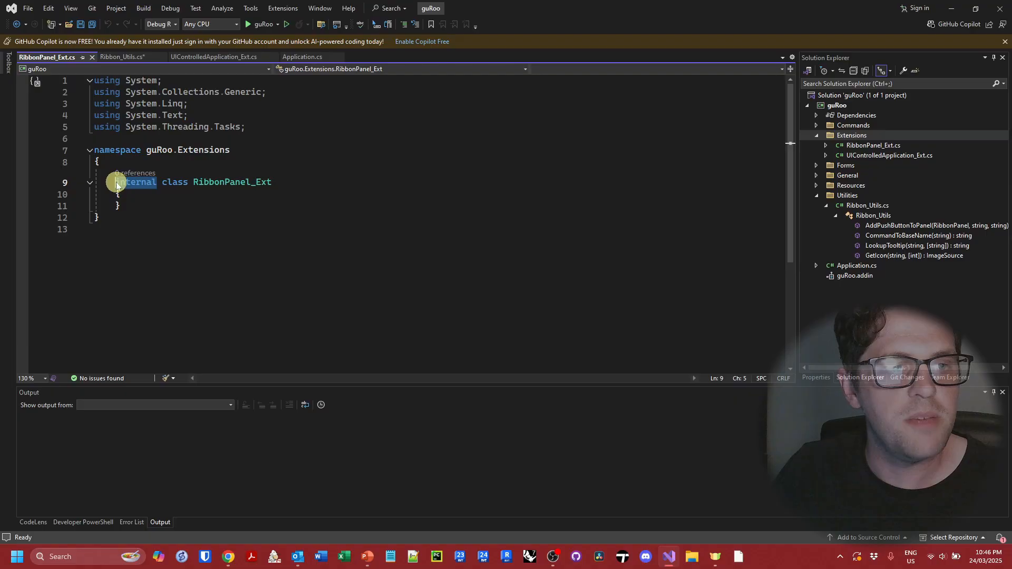
text(public)
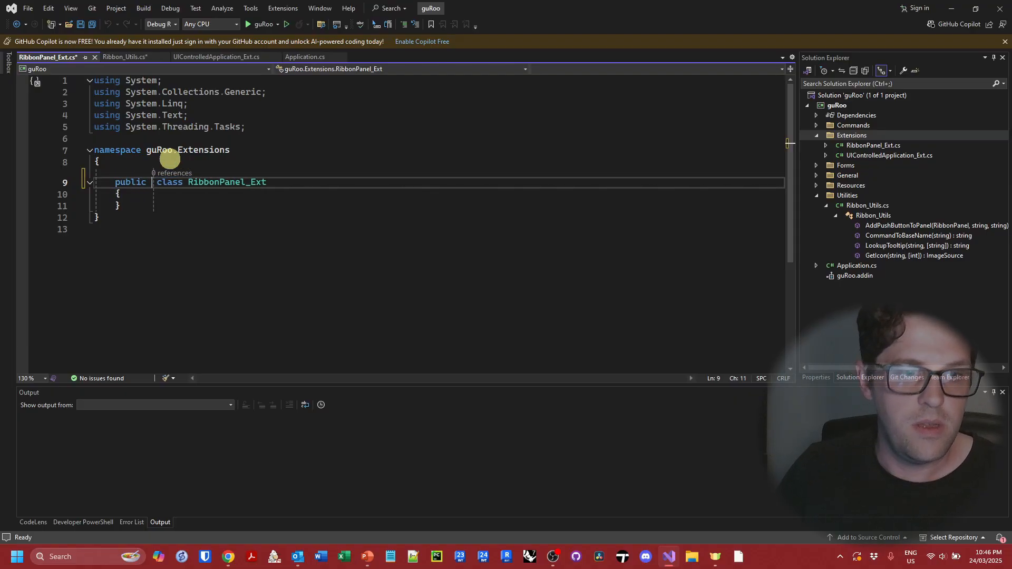
text(static)
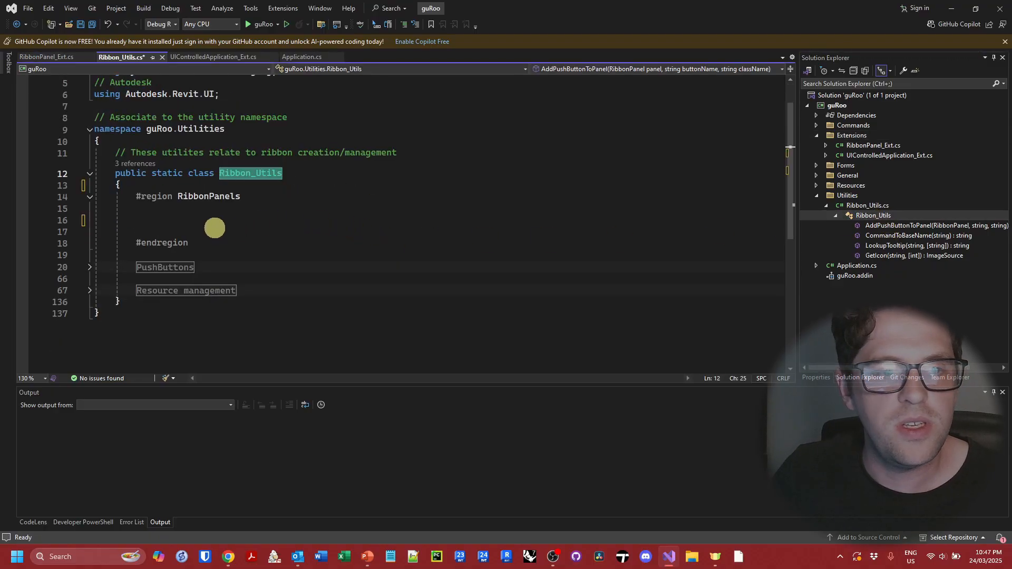
Move AddPushButtonToPanel into RibbonPanel_Ext, marked '(extended)', taking 'this RibbonPanel panel'.
click(89, 196)
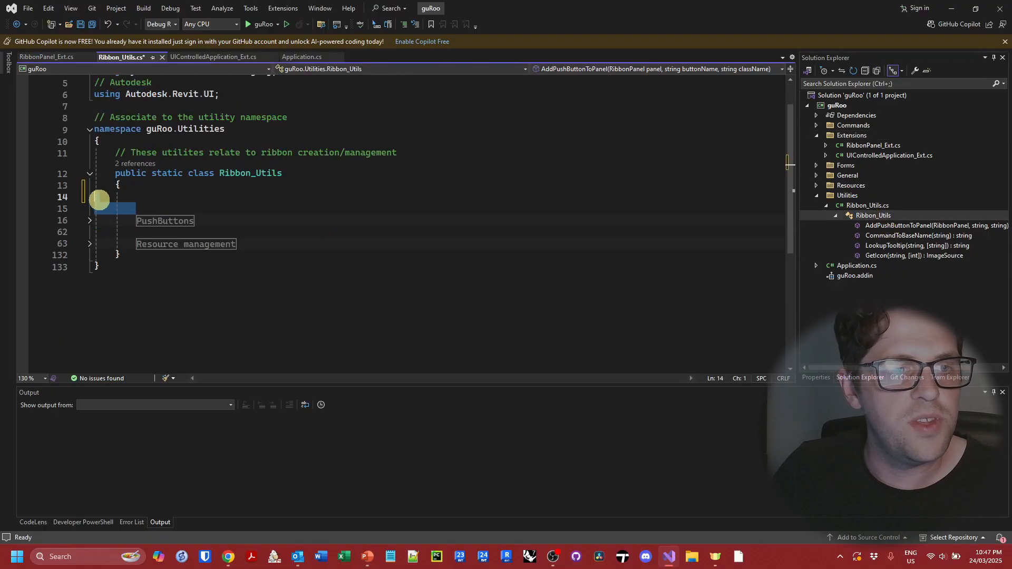
click(89, 221)
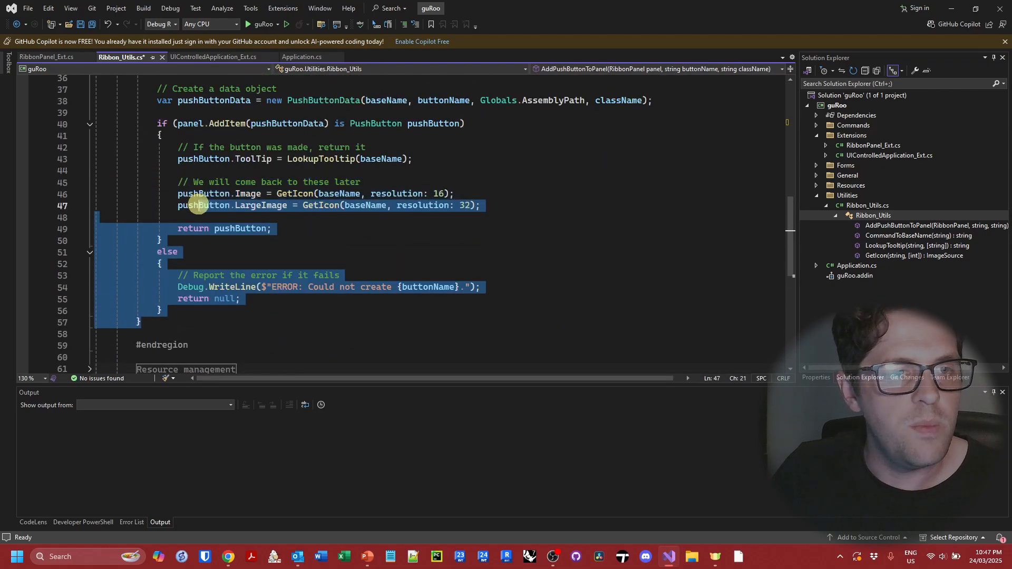
scroll(up, 3)
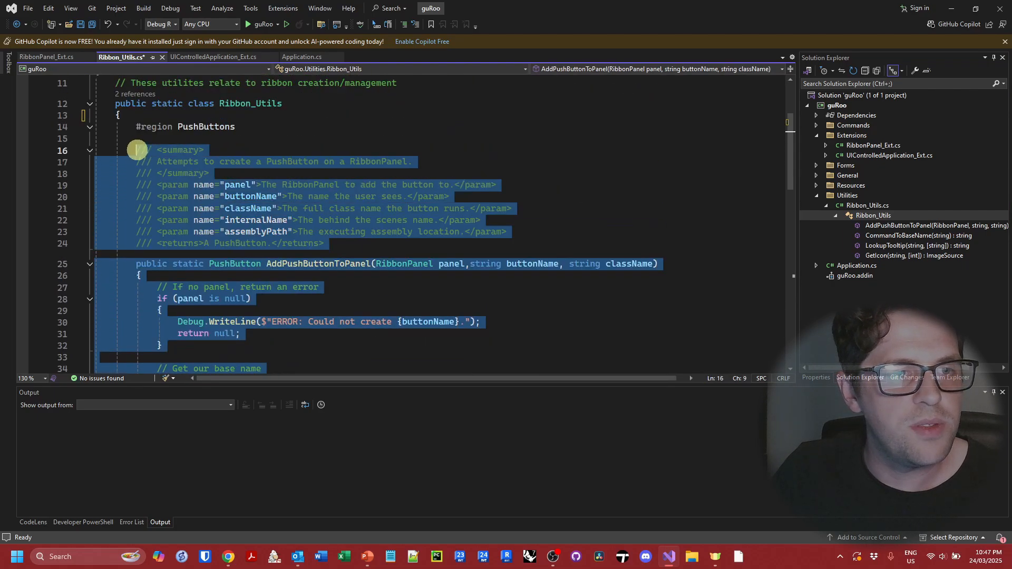
click(46, 56)
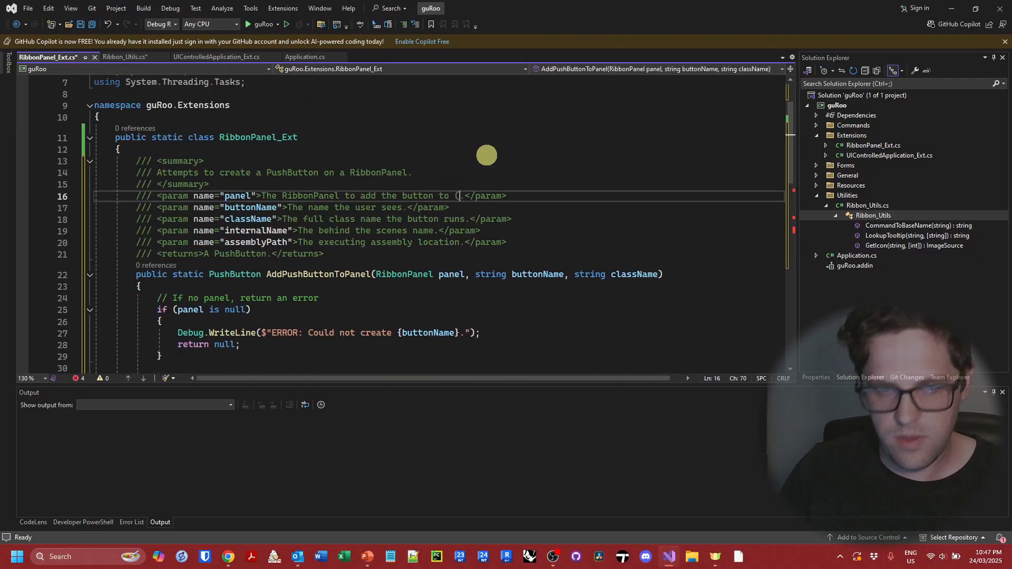
text(extended()
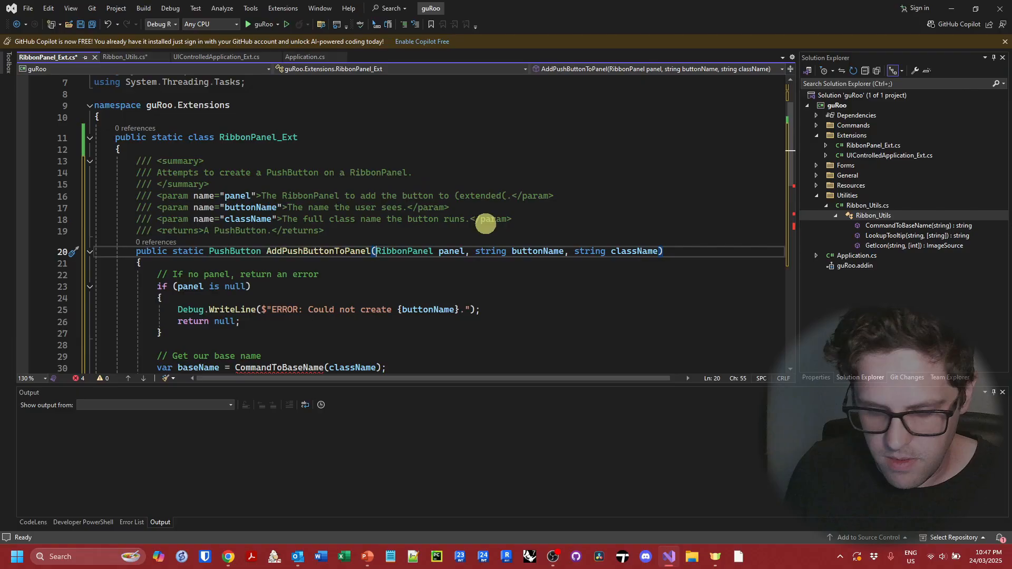
text(this)
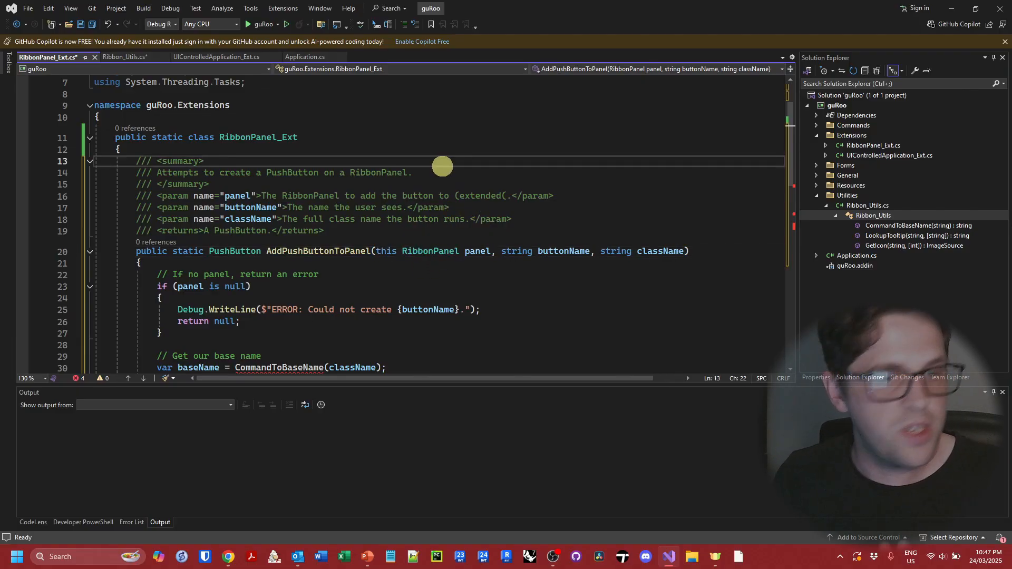
scroll(down, 3)
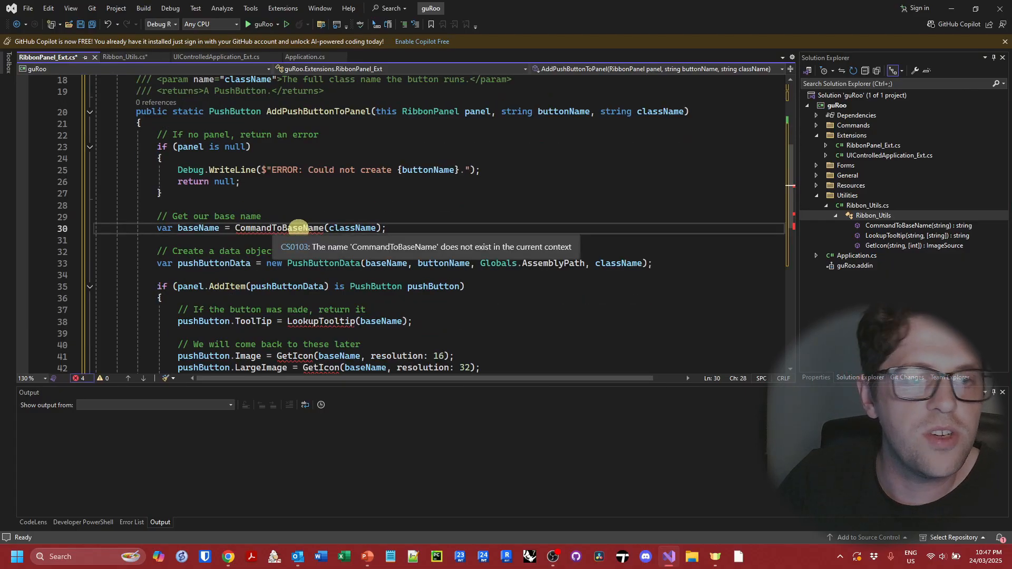
mouse_move(367, 210)
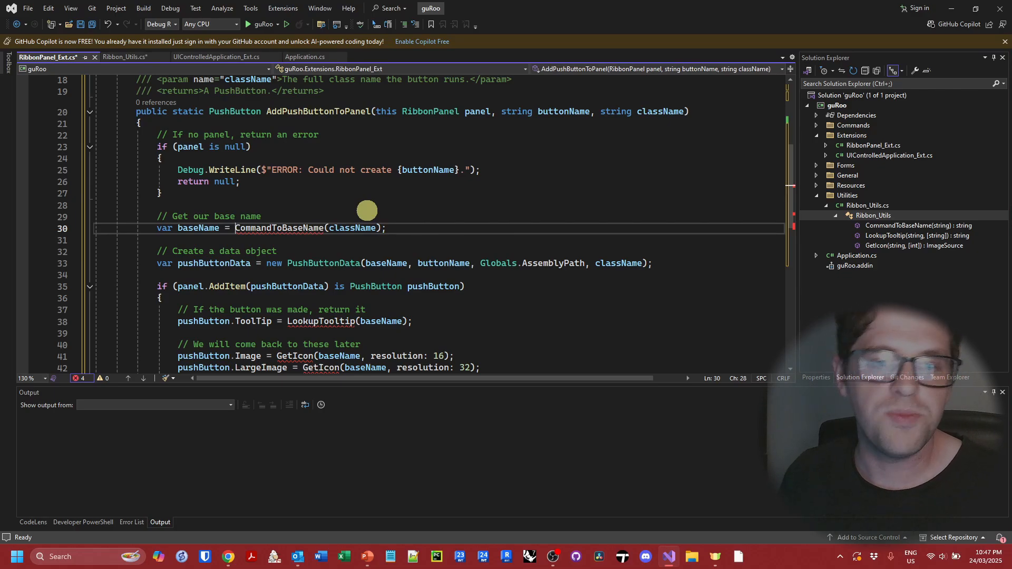
Add the alias 'using gRib = guRoo.Utilities.Ribbon_Utils;' to RibbonPanel_Ext.
text(g)
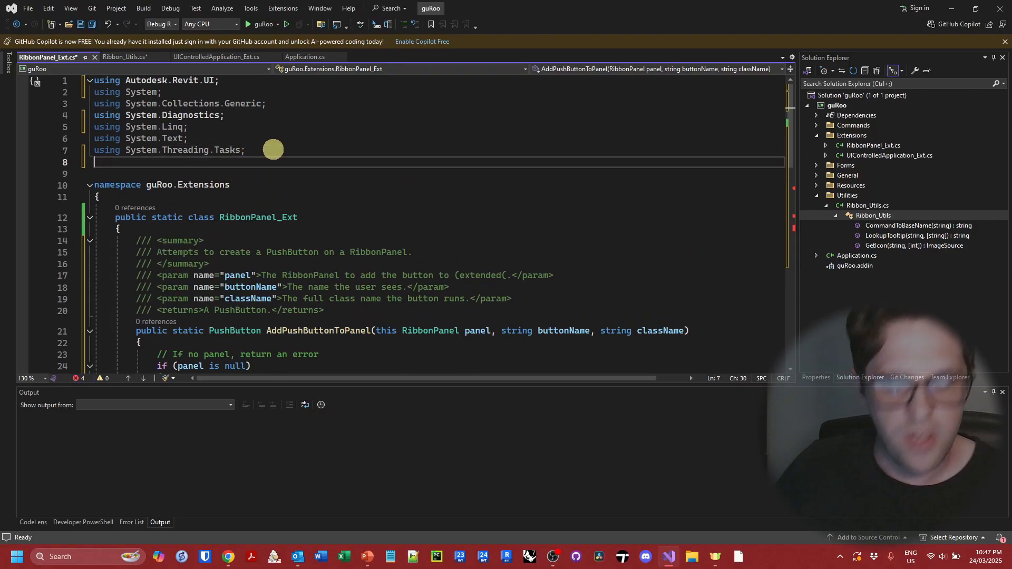
text(using gRib)
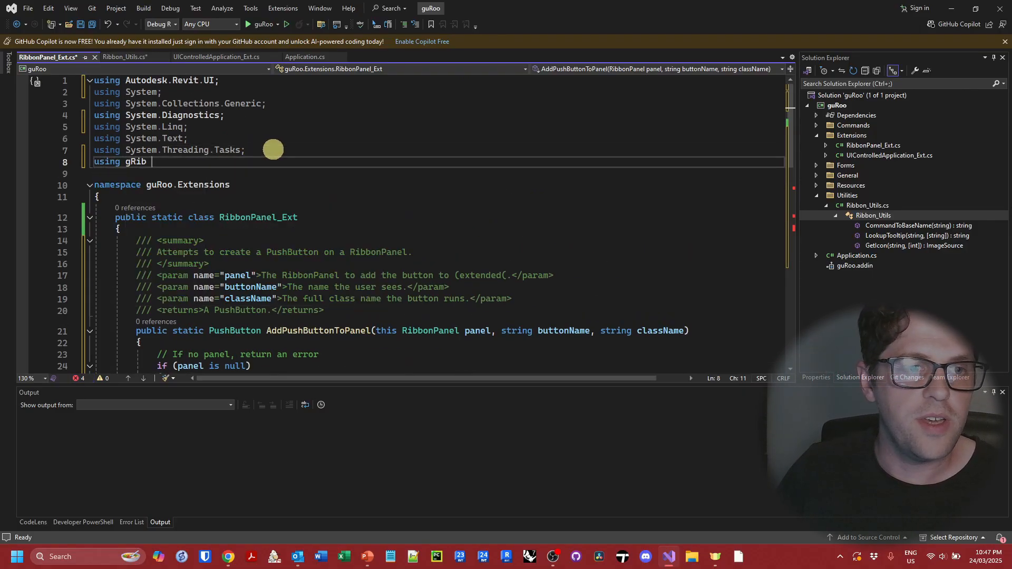
text(= System.Windows.Data.BindingStatus)
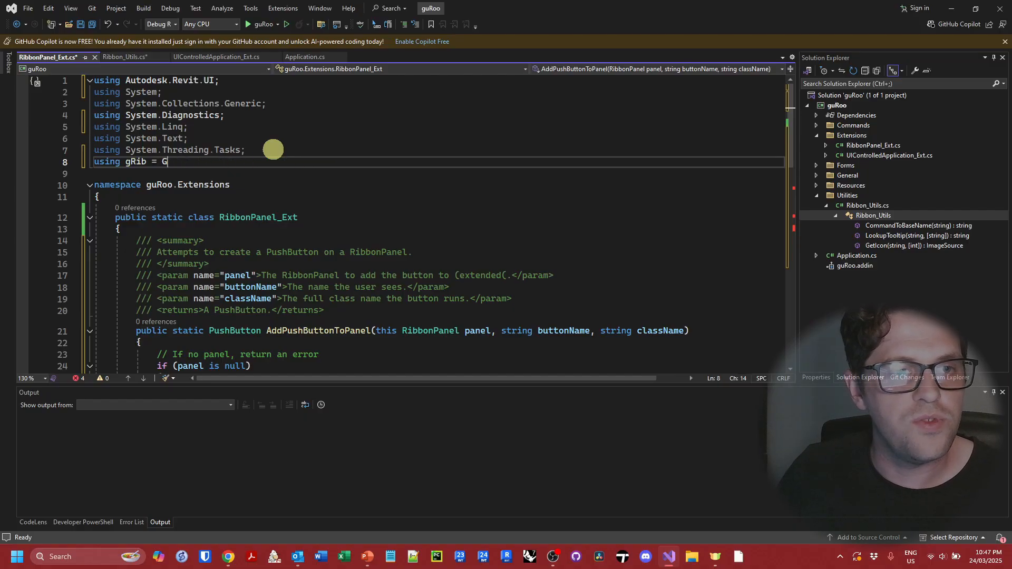
text(uRoo.)
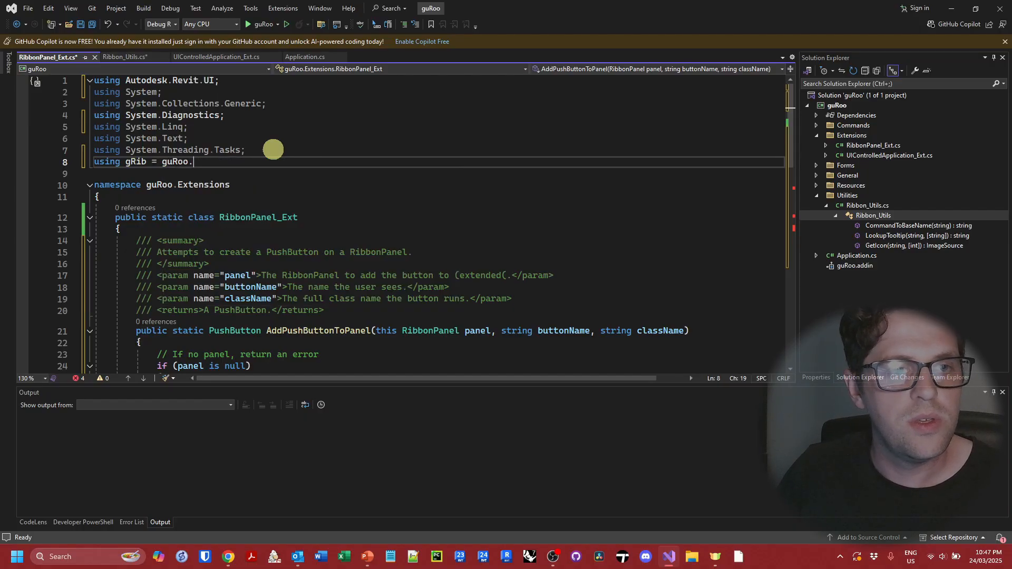
text(Utilities.)
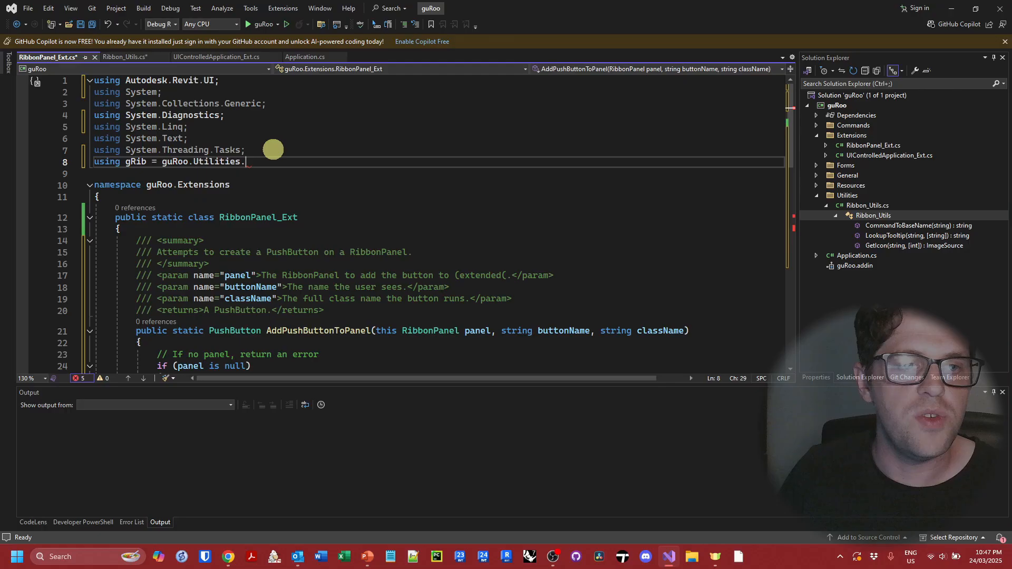
text(Ribbon_Utils;)
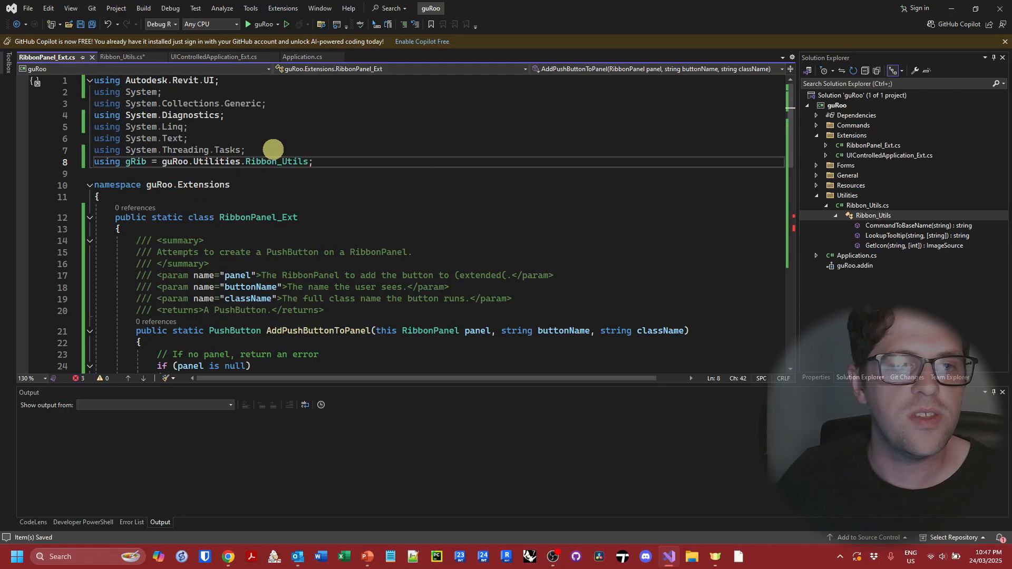
Prefix the CommandToBaseName, LookupTooltip and GetIcon helper calls with 'gRib.'.
scroll(down, 3)
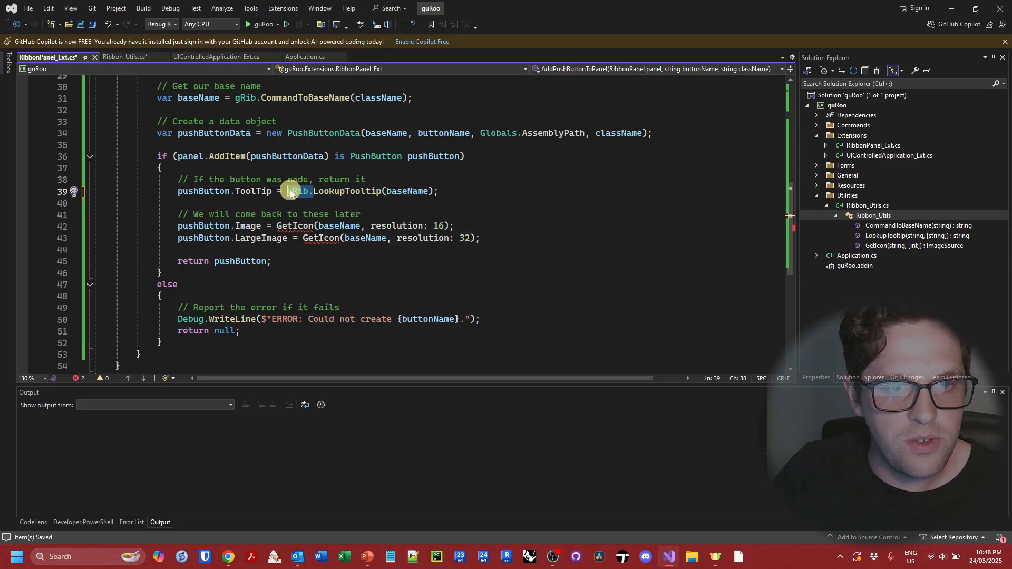
click(299, 238)
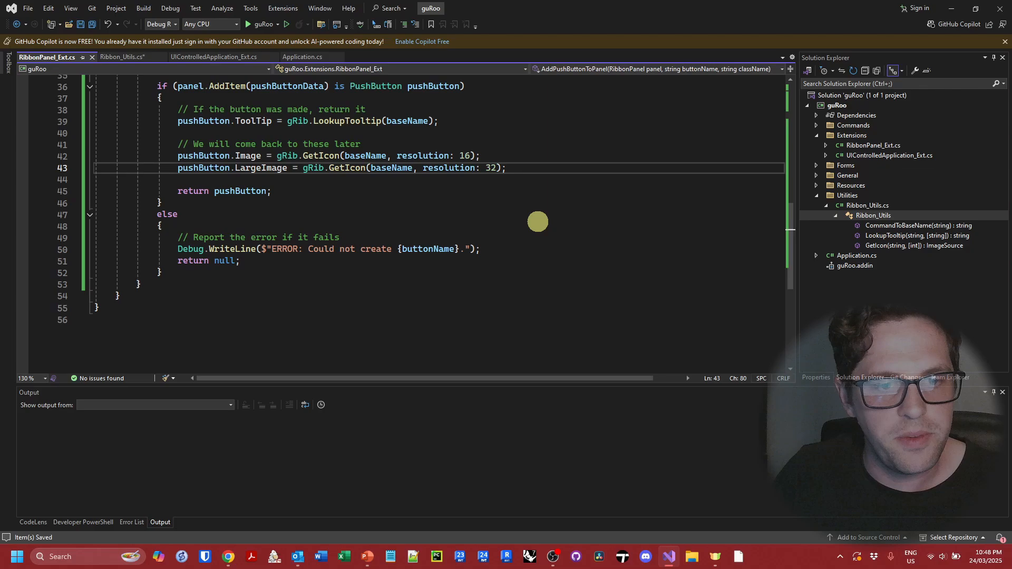
scroll(up, 3)
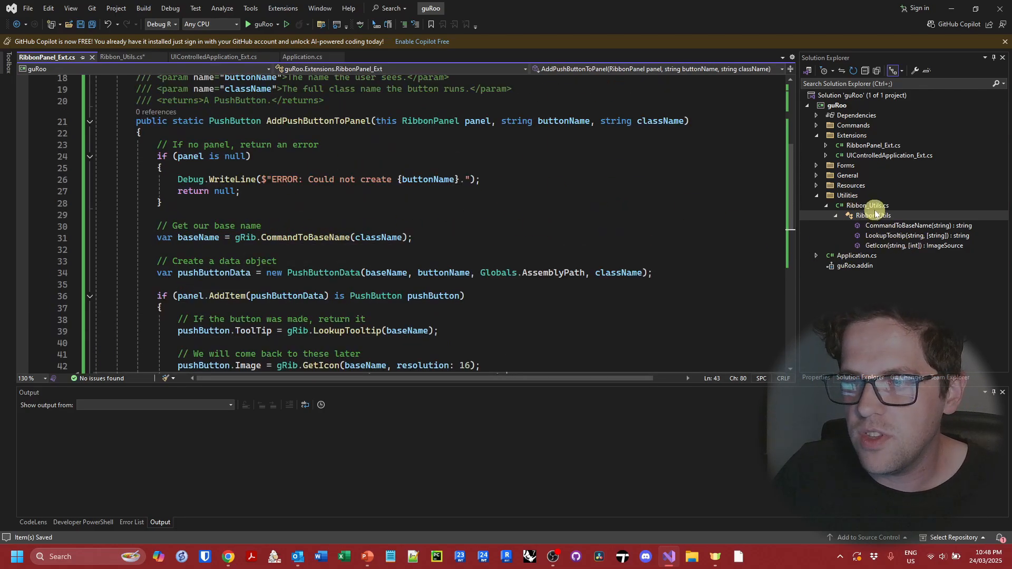
scroll(up, 3)
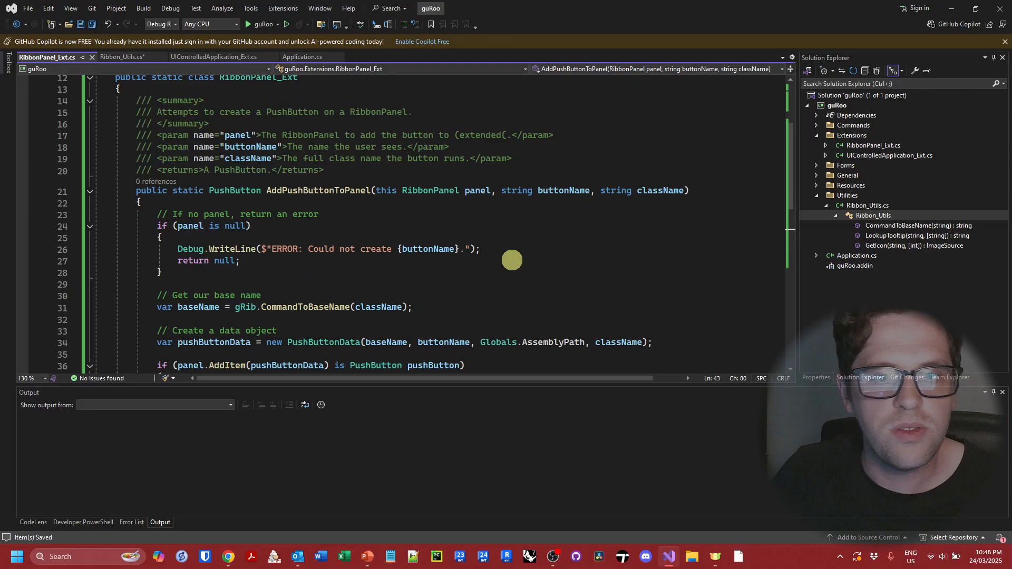
mouse_move(353, 164)
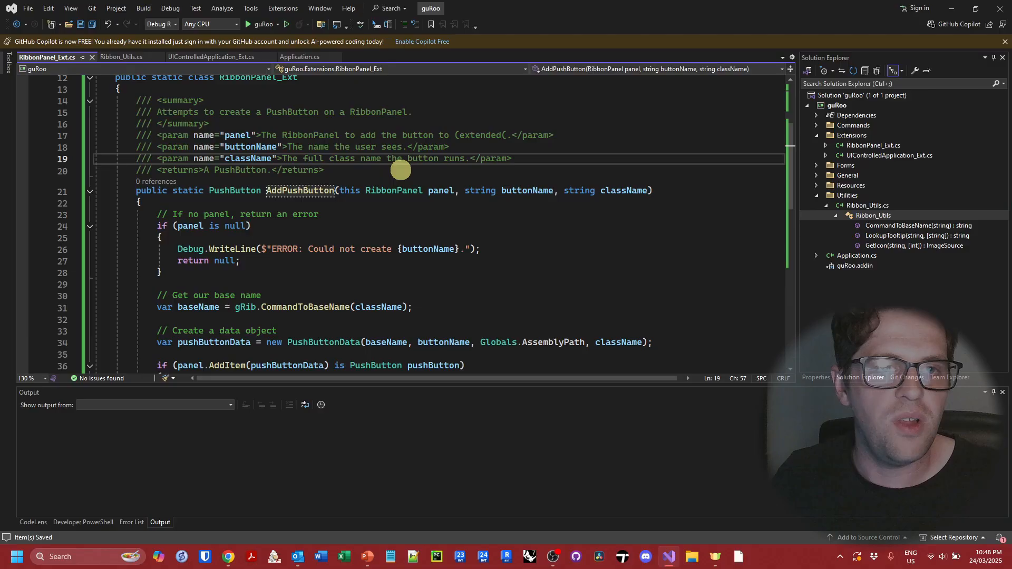
In Application.cs, drop the panelGeneral argument and call panelGeneral.AddPushButton instead of gRib.
click(297, 57)
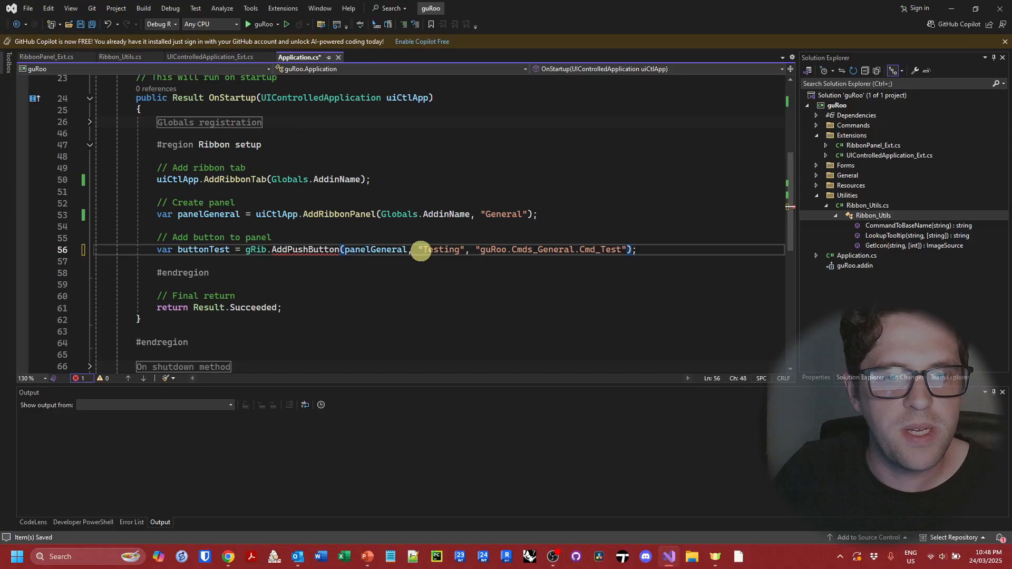
double_click(375, 250)
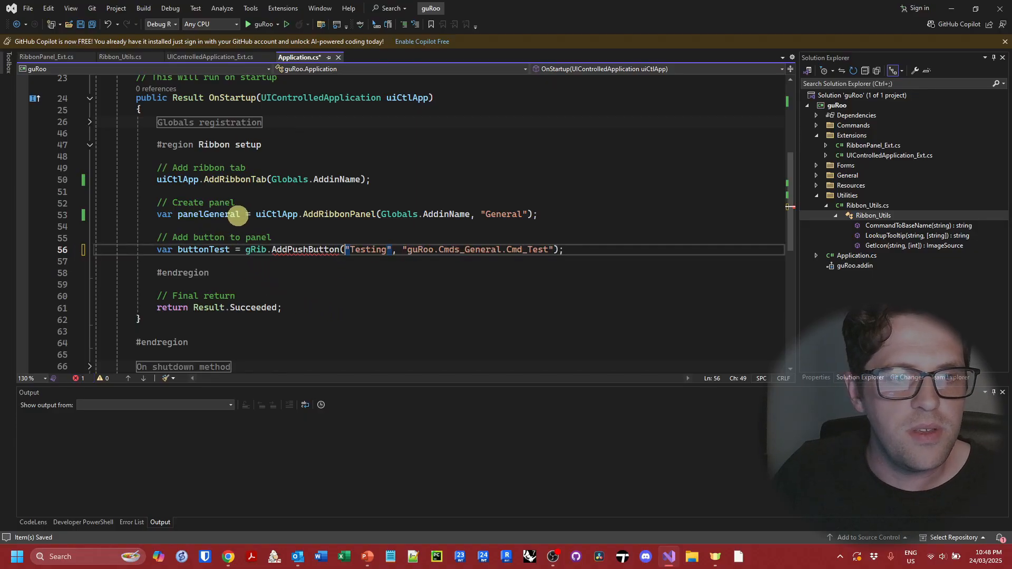
double_click(208, 214)
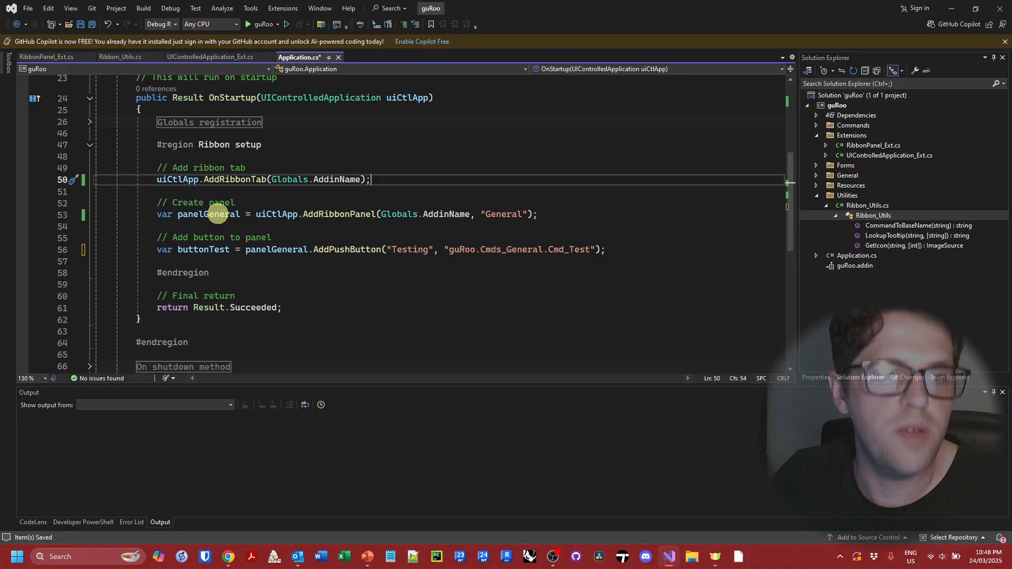
mouse_move(287, 221)
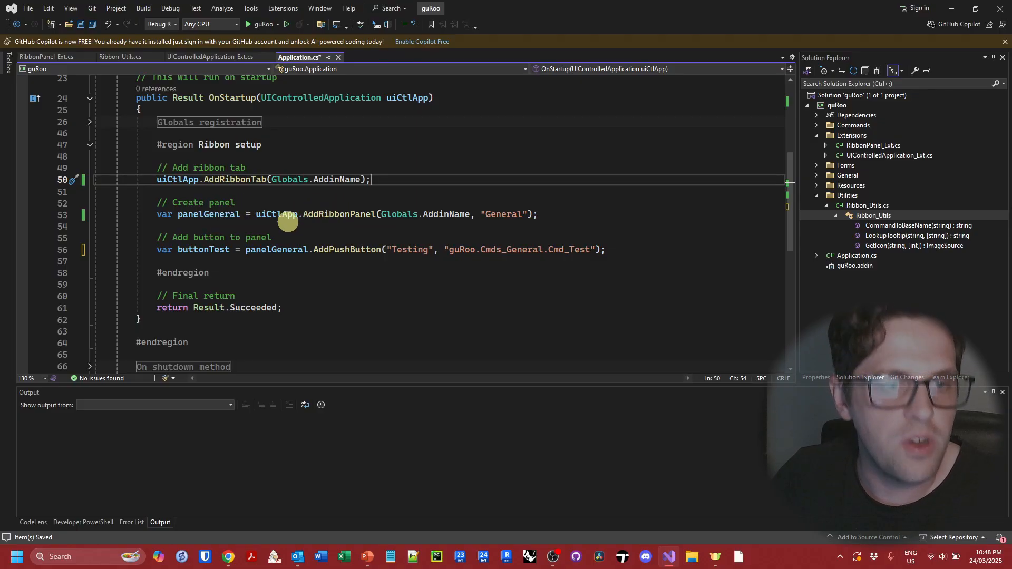
mouse_move(325, 242)
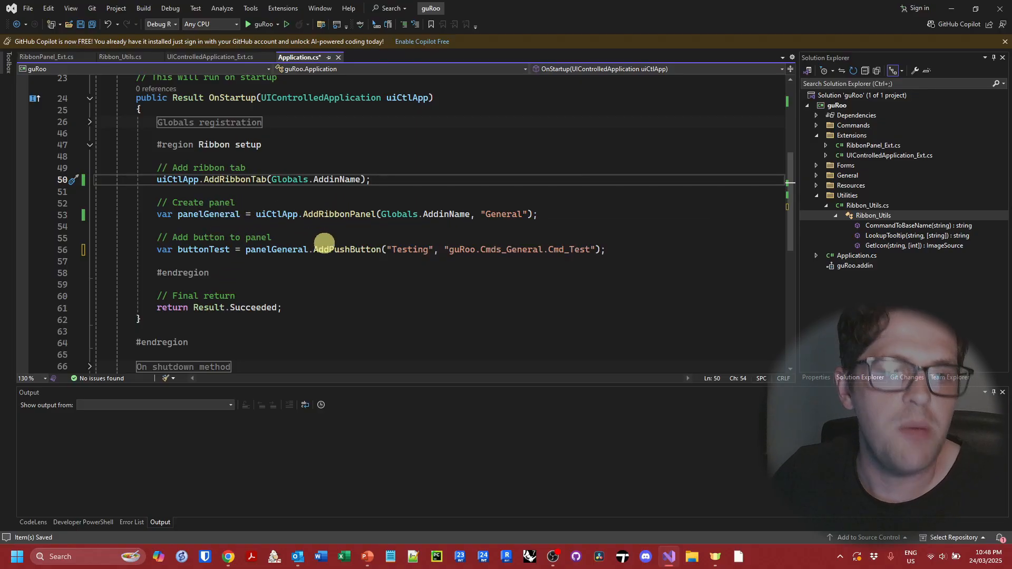